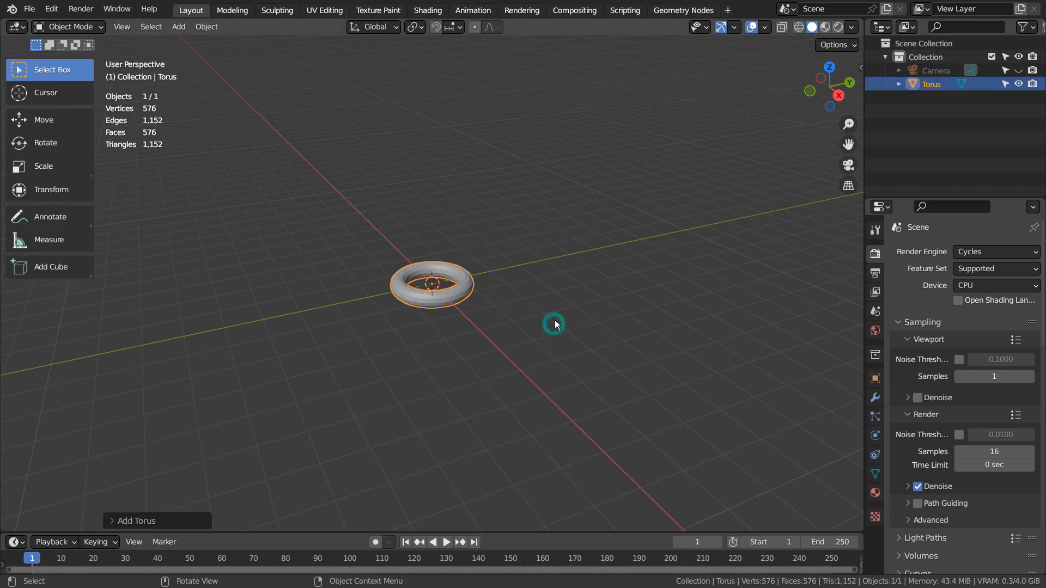
Zoom in on the torus and open the viewport's N sidebar.
{"action": "scroll", "scroll_direction": "up", "scroll_amount": 3}
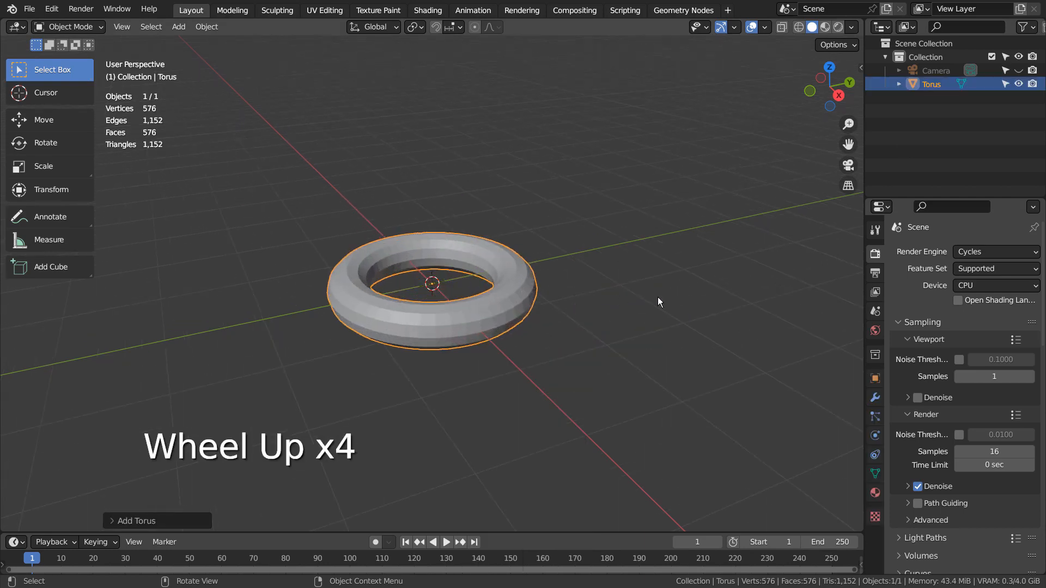
{"action": "key", "text": "N"}
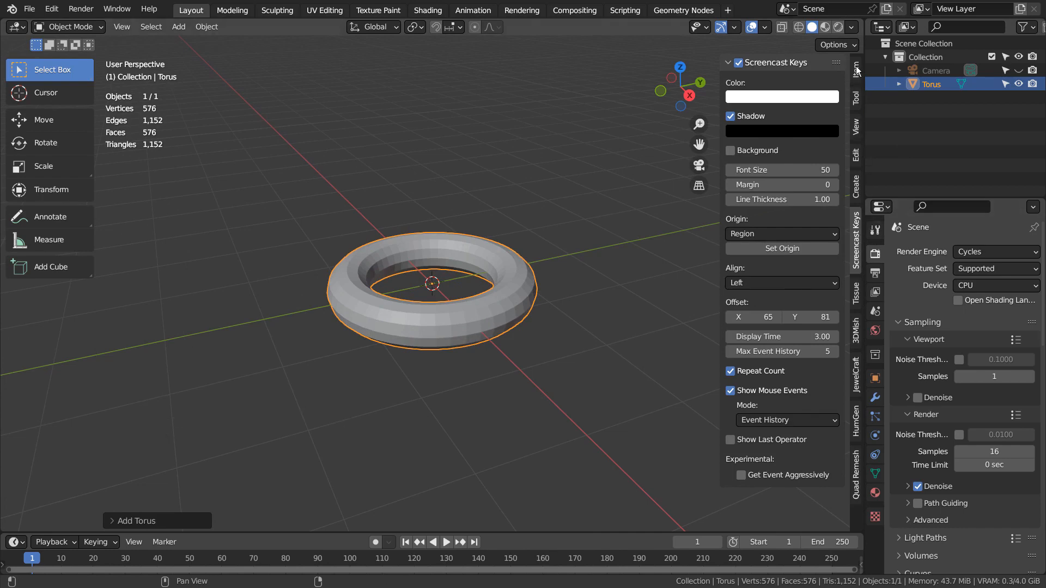
Add two Simple Deform Twist modifiers at 222° to the torus.
{"action": "left_click", "coordinate": [874, 395]}
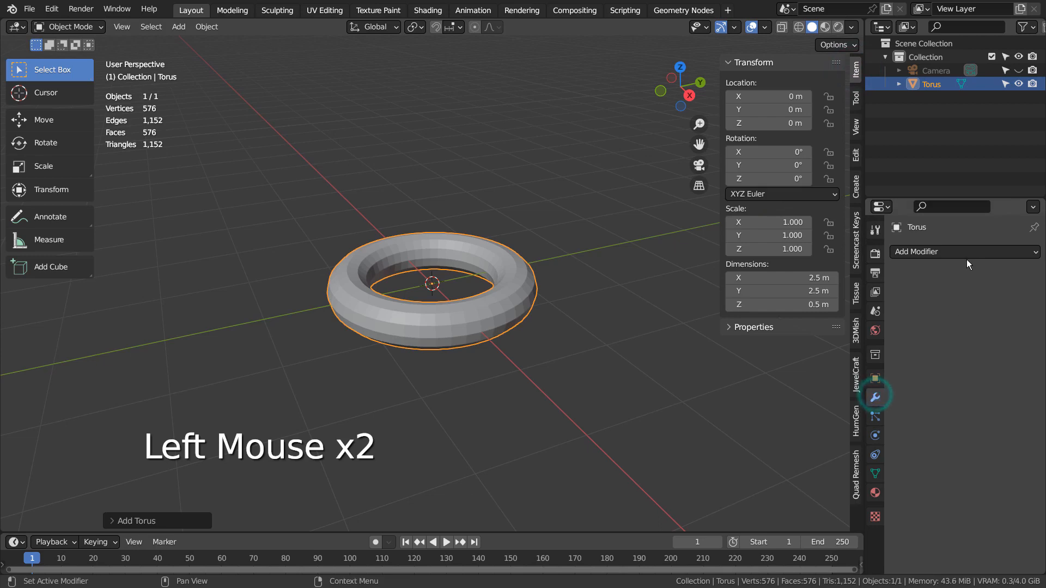
{"action": "left_click", "coordinate": [963, 252]}
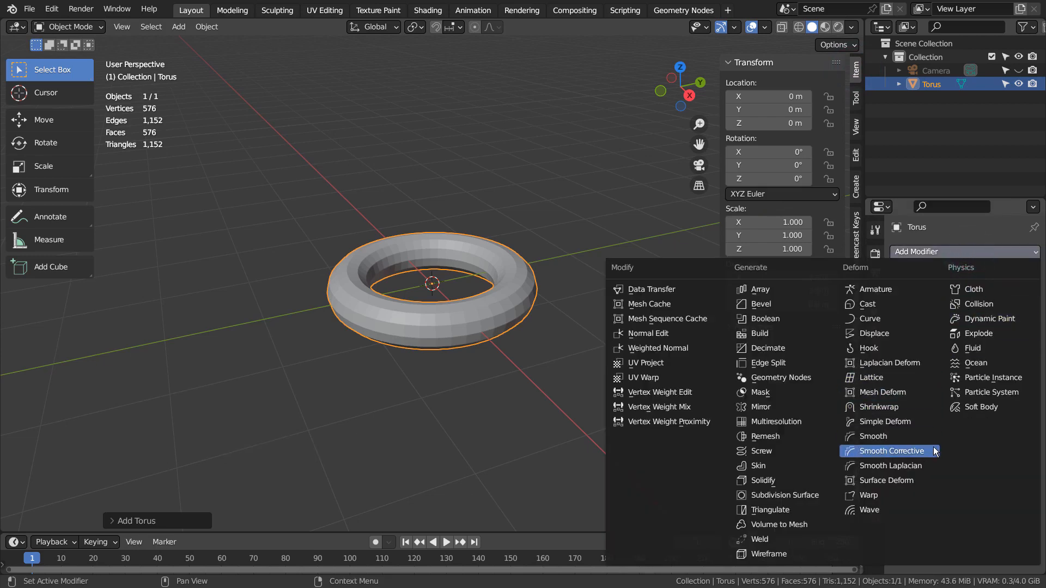
{"action": "left_click", "coordinate": [885, 421]}
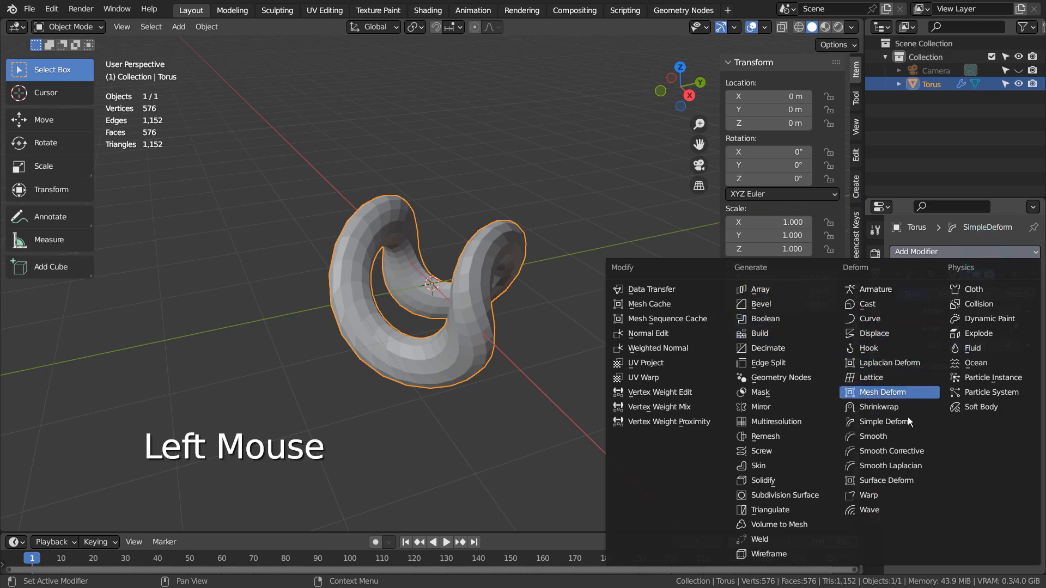
{"action": "left_click", "coordinate": [882, 422]}
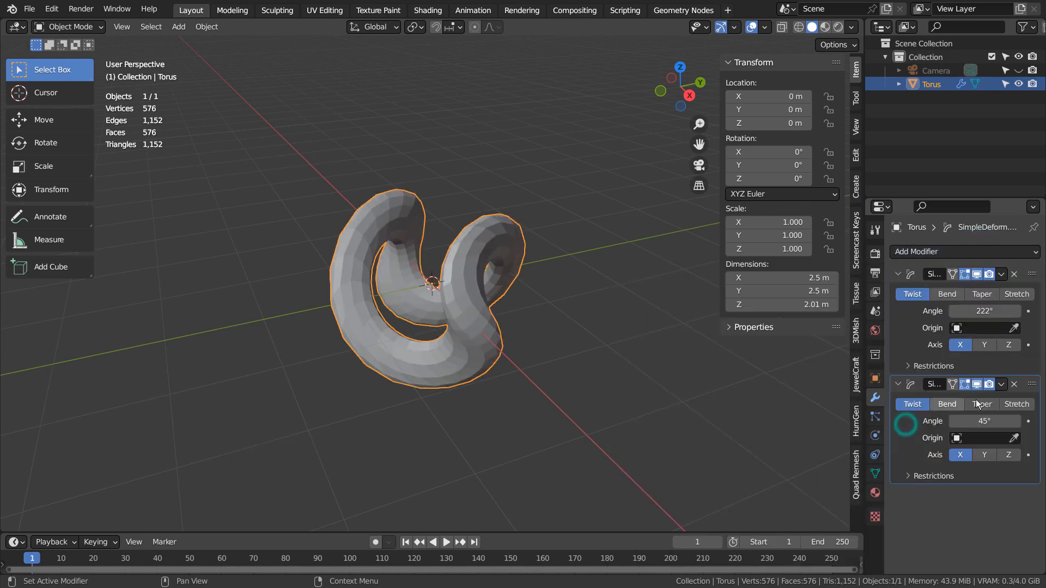
{"action": "mouse_move", "coordinate": [984, 422]}
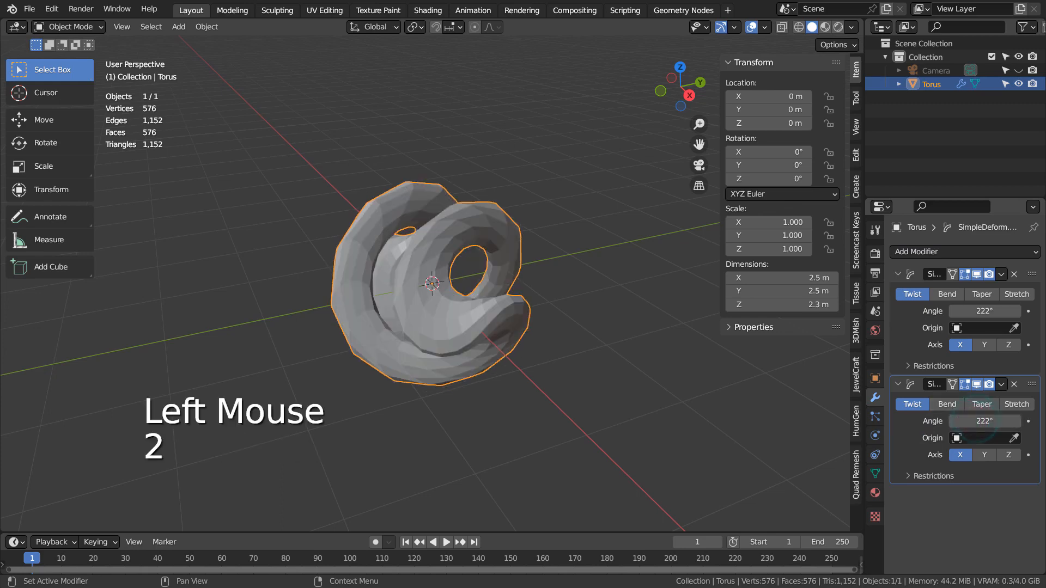
{"action": "left_click", "coordinate": [1008, 454]}
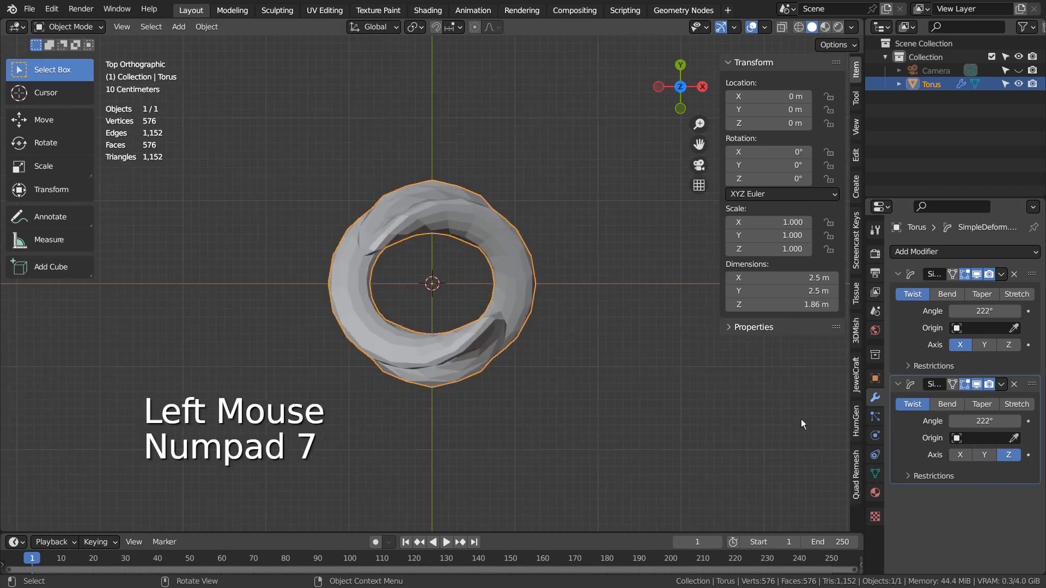
{"action": "left_click", "coordinate": [959, 455]}
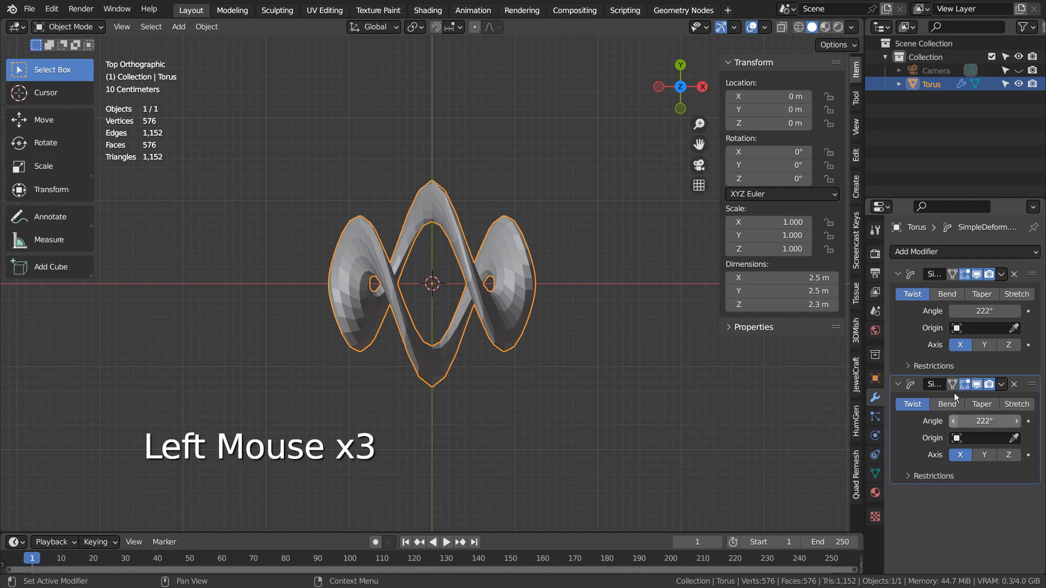
Add level-3 subdivision and scale the torus about 2.77 times along X.
{"action": "key", "text": "ctrl+3"}
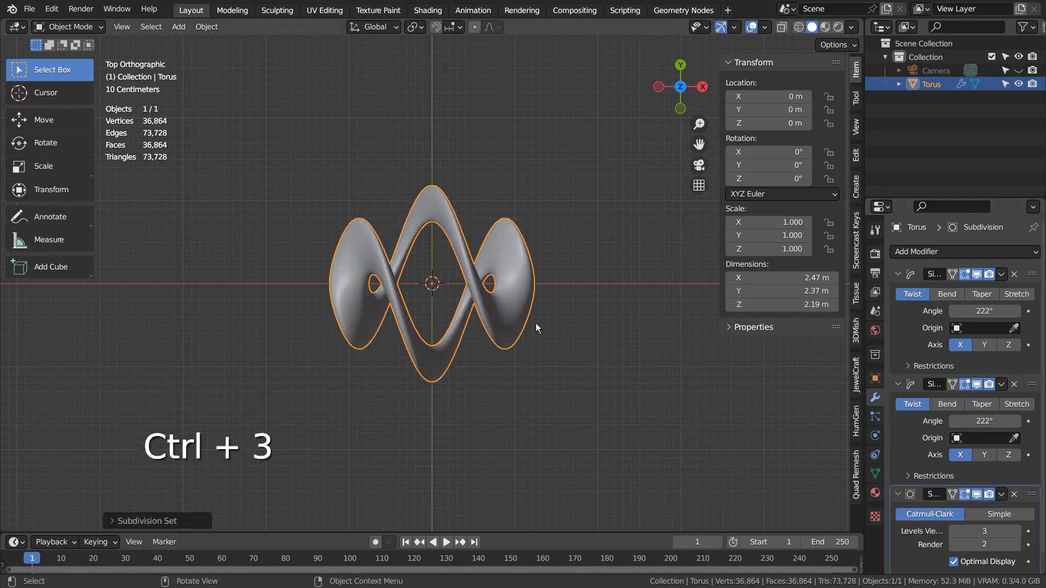
{"action": "mouse_move", "coordinate": [547, 327]}
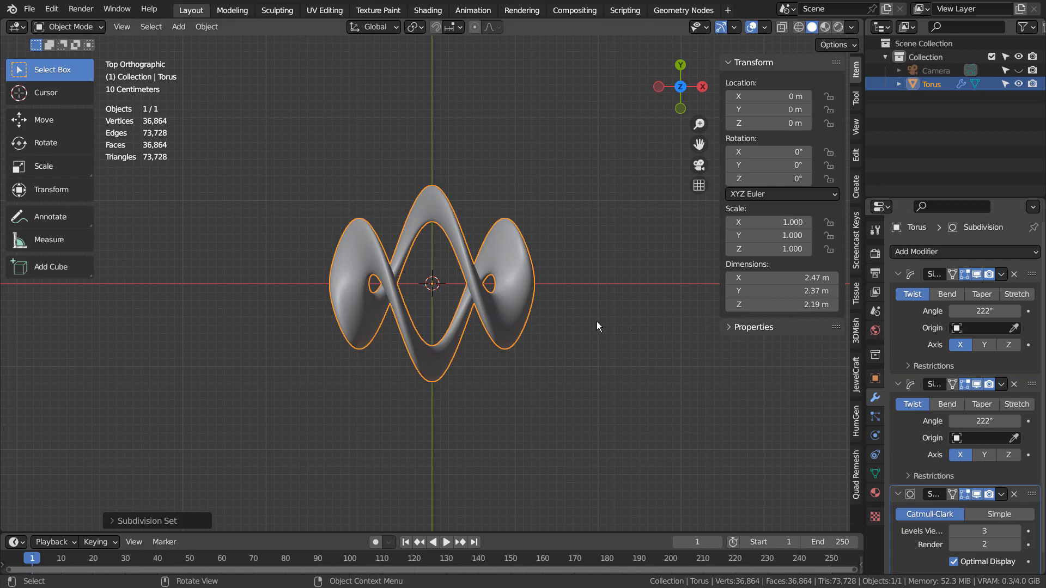
{"action": "key", "text": "s"}
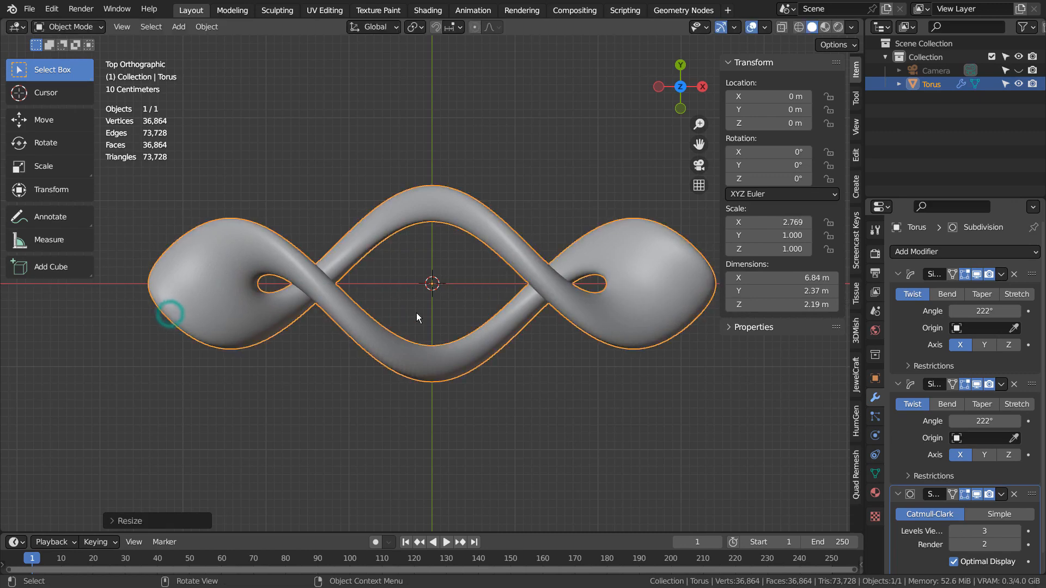
{"action": "left_click", "coordinate": [544, 347]}
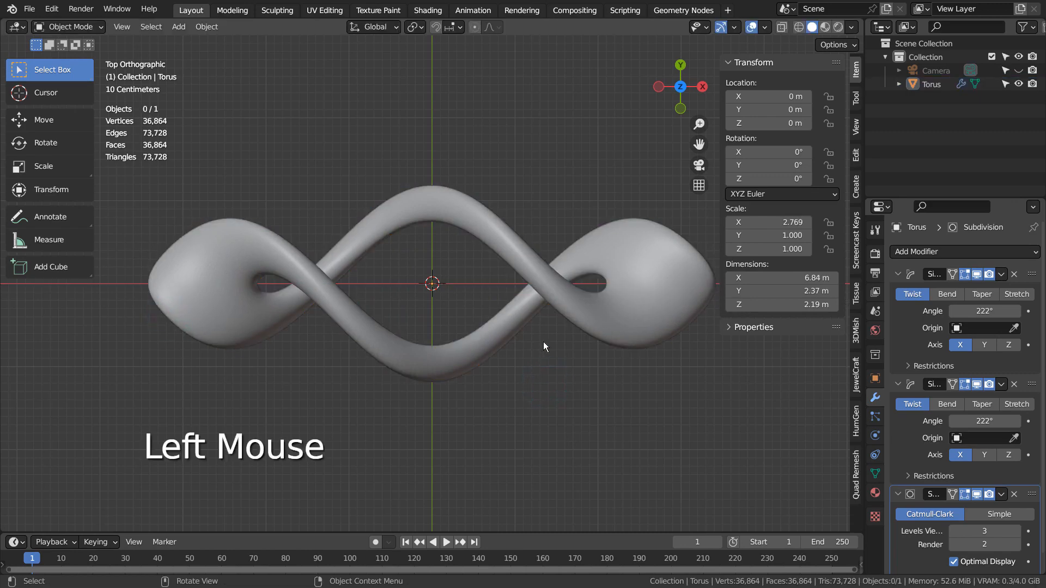
Select the camera and set its lens to Orthographic with scale 7.314.
{"action": "scroll", "scroll_direction": "down", "scroll_amount": 3}
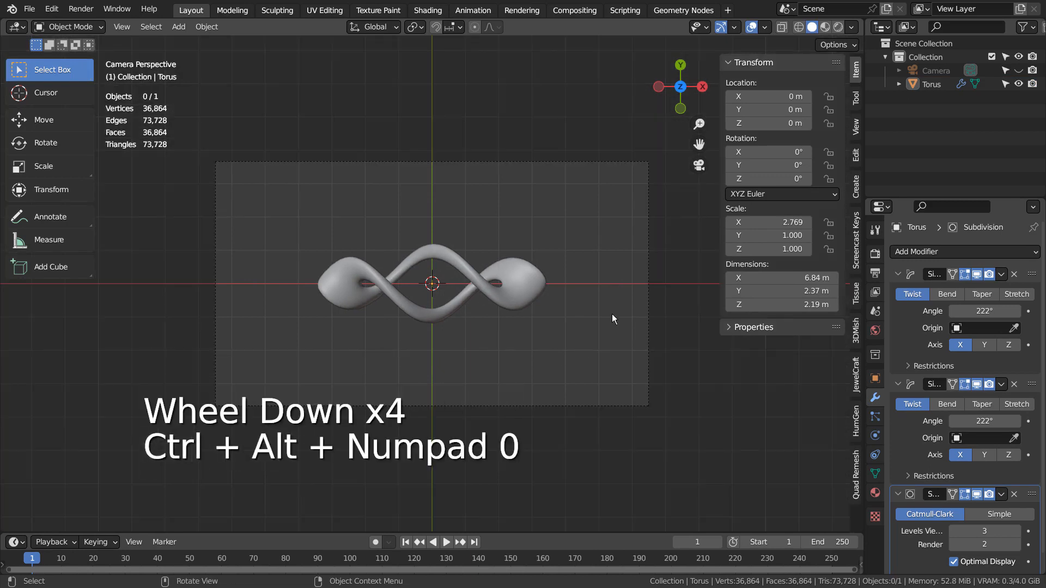
{"action": "left_click", "coordinate": [936, 70]}
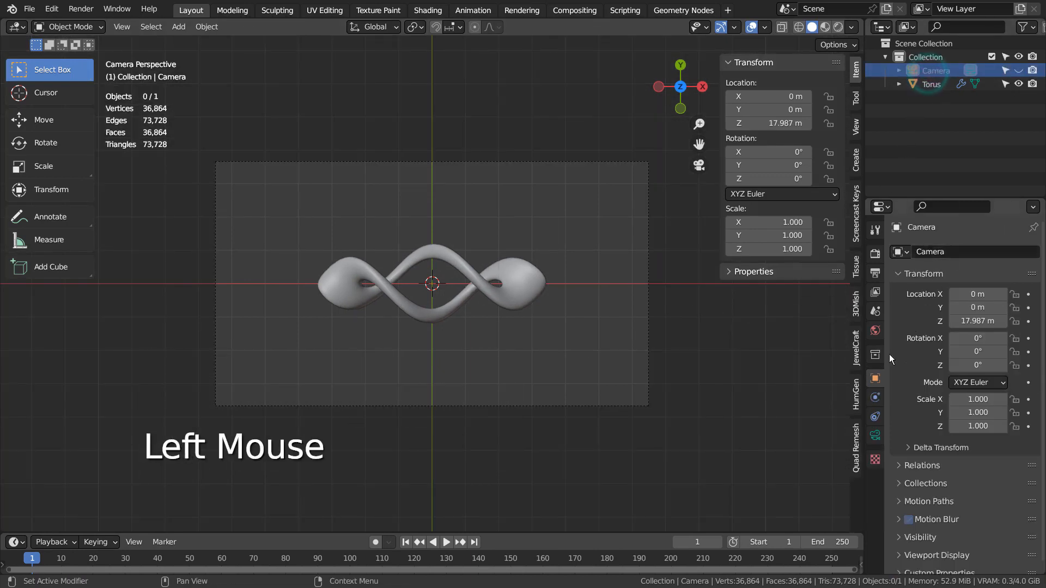
{"action": "left_click", "coordinate": [981, 294]}
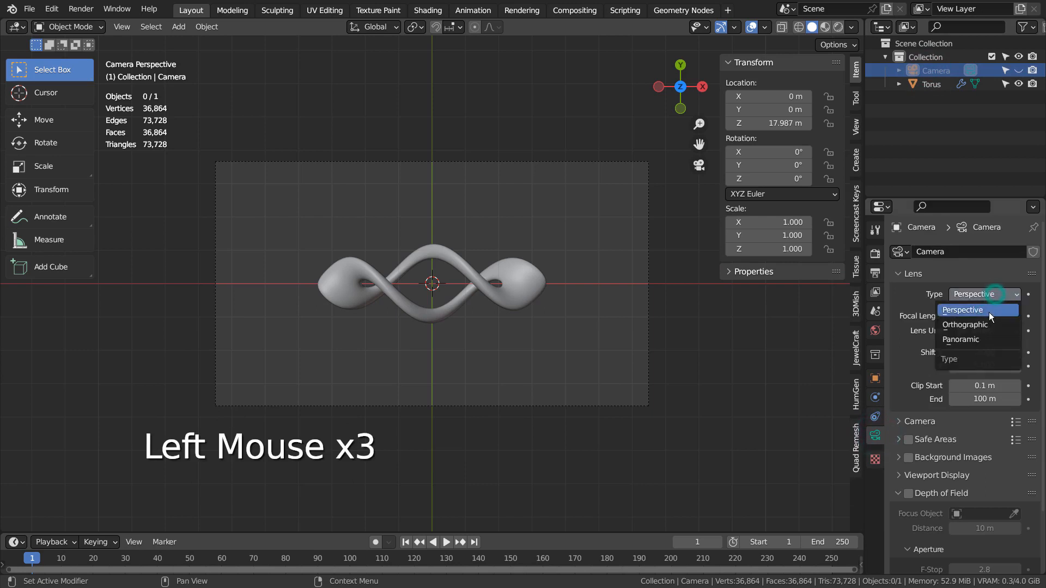
{"action": "left_click", "coordinate": [965, 324]}
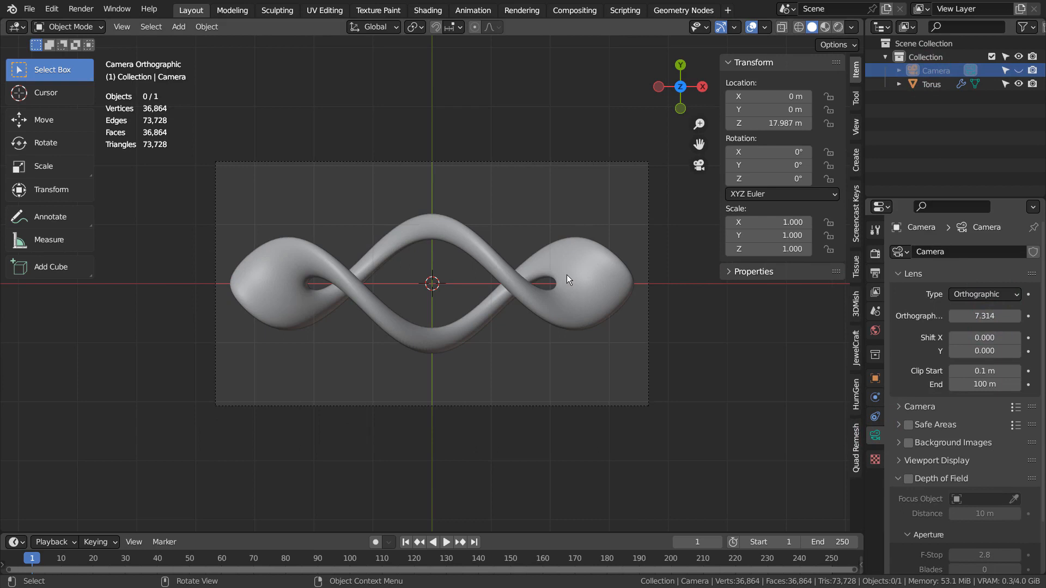
Switch the render engine to Eevee and render the torus through the camera.
{"action": "scroll", "scroll_direction": "down", "scroll_amount": 3}
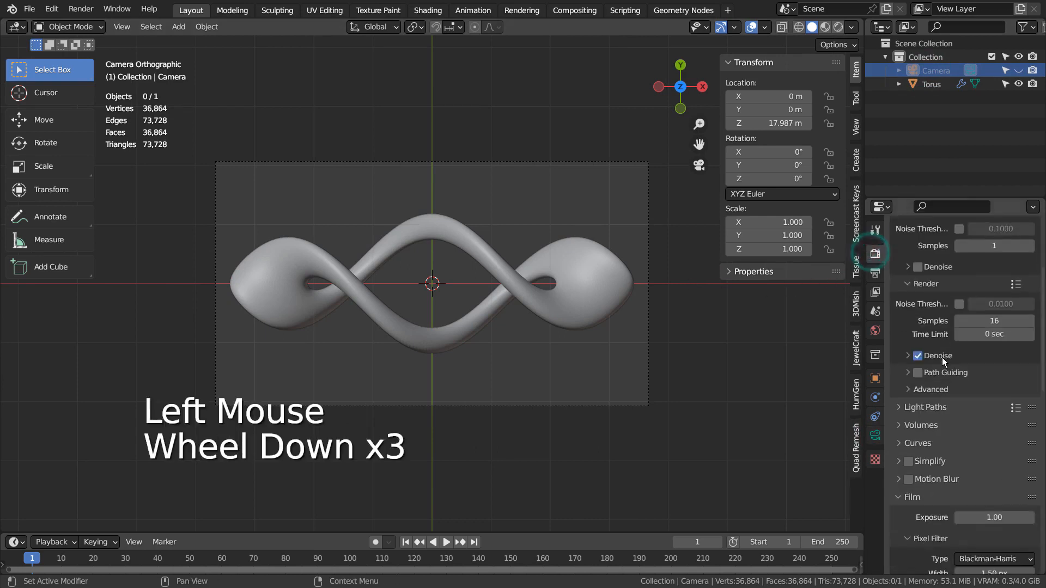
{"action": "scroll", "scroll_direction": "down", "scroll_amount": 3}
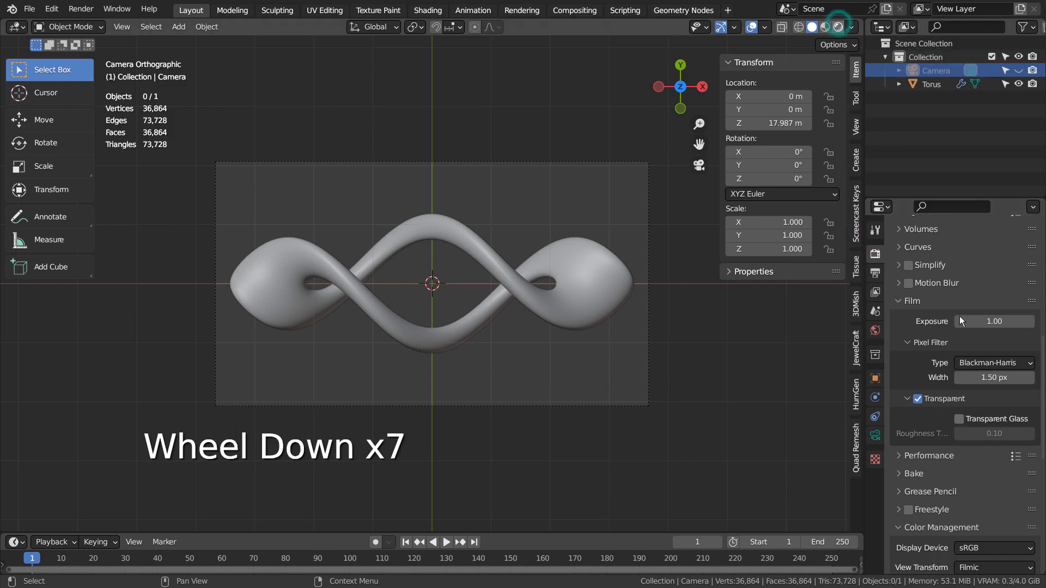
{"action": "left_click", "coordinate": [832, 27]}
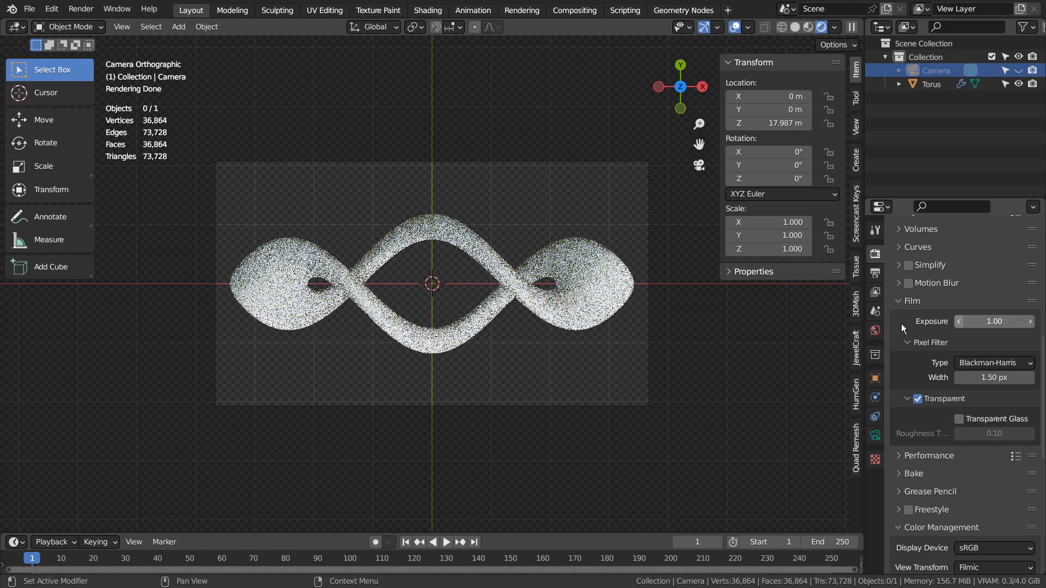
{"action": "scroll", "scroll_direction": "up", "scroll_amount": 3}
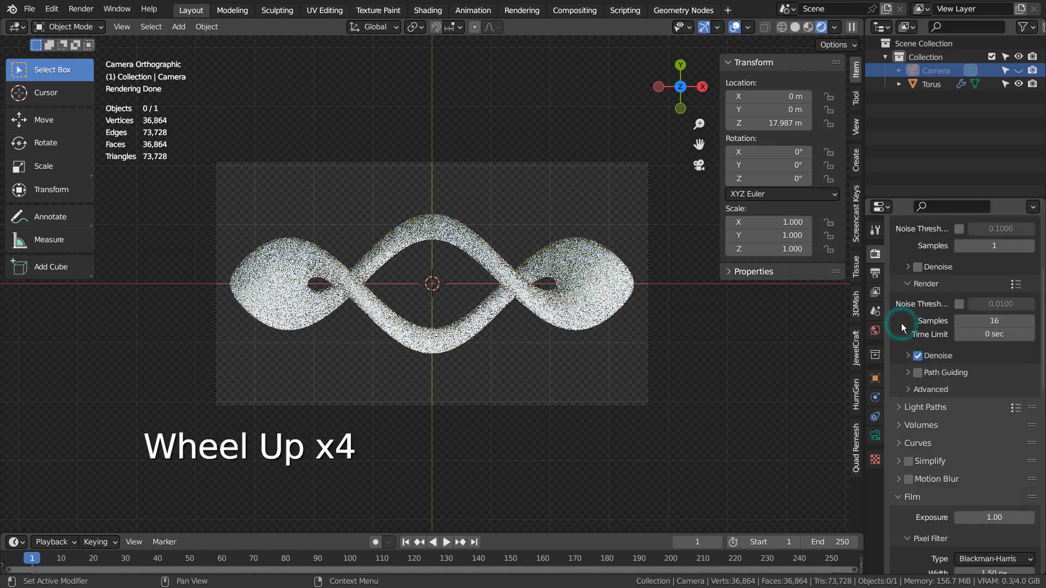
{"action": "left_click", "coordinate": [993, 252]}
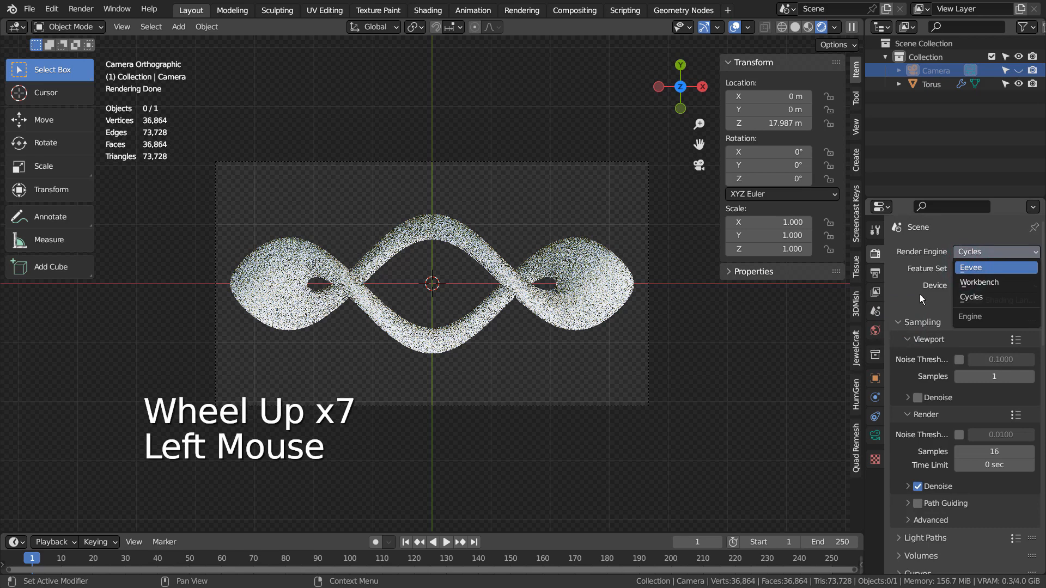
{"action": "left_click", "coordinate": [969, 267]}
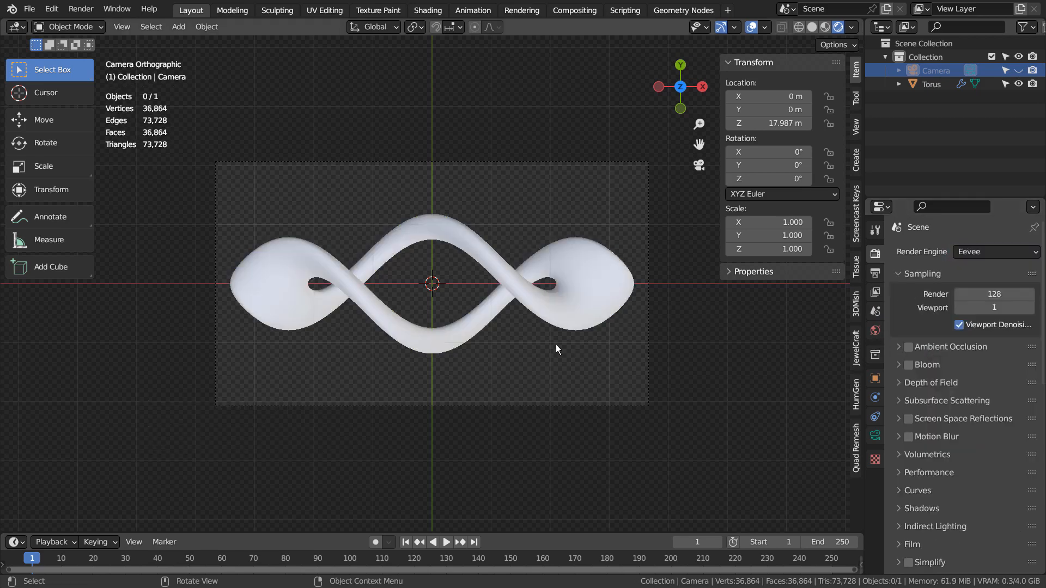
{"action": "key", "text": "F12"}
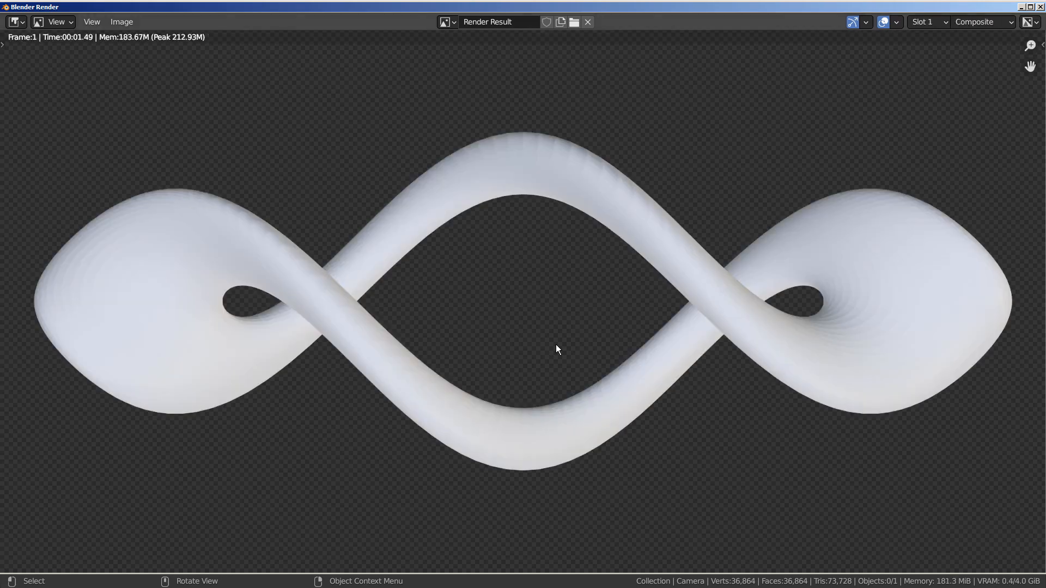
{"action": "mouse_move", "coordinate": [998, 31]}
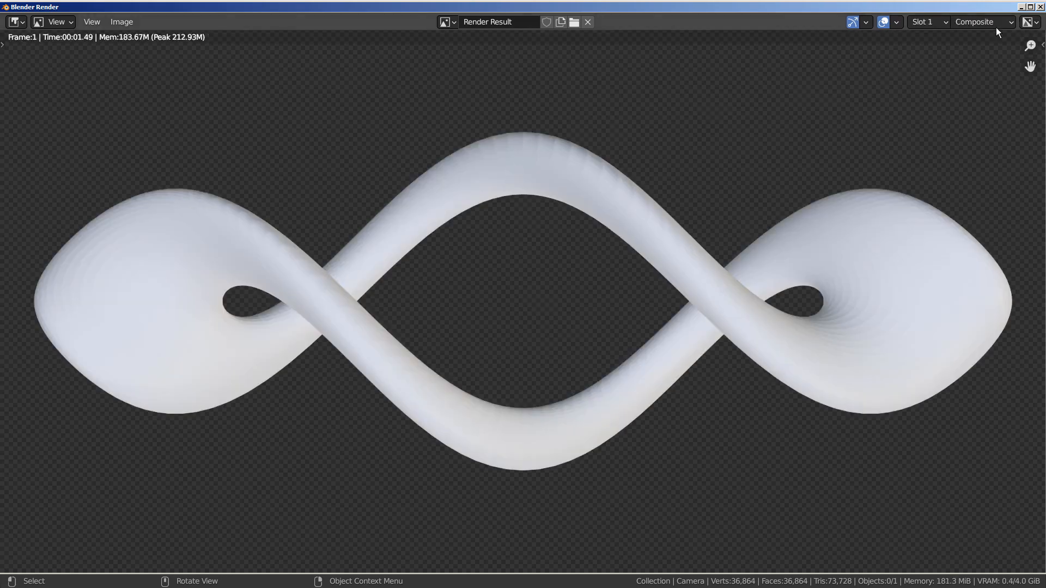
Save the render result as test.png.
{"action": "left_click", "coordinate": [121, 21]}
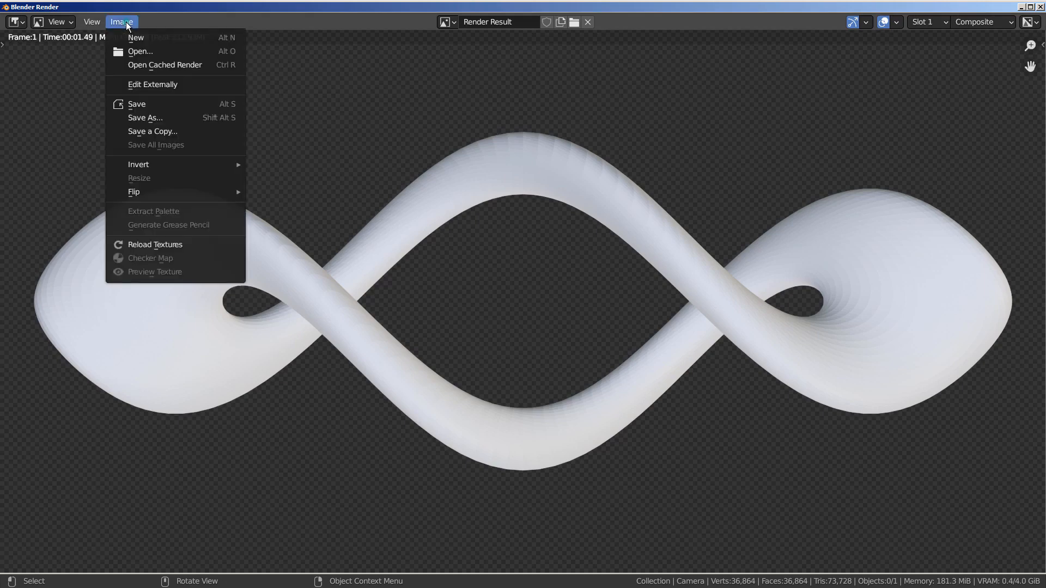
{"action": "left_click", "coordinate": [145, 118]}
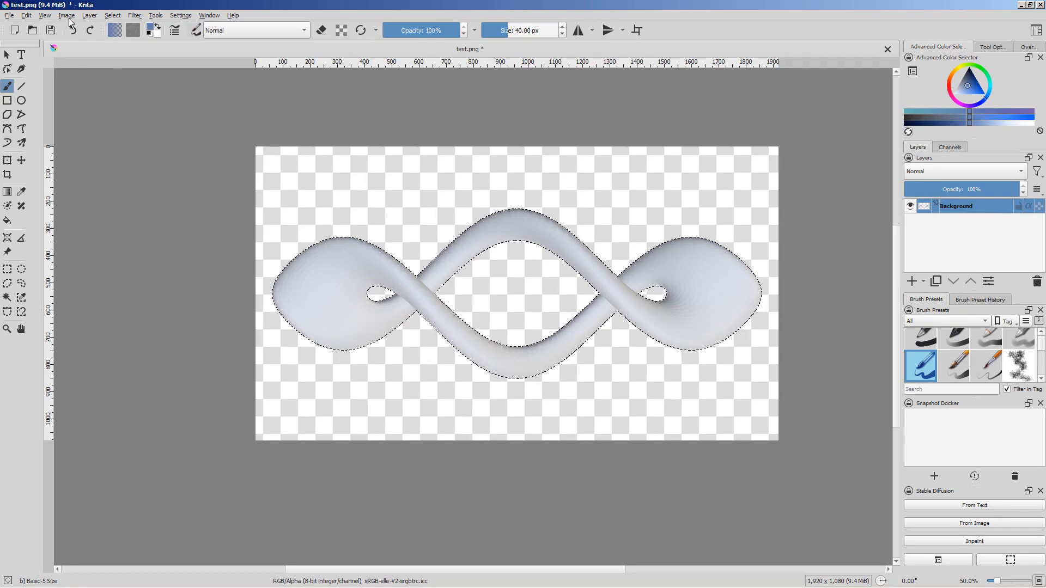
Reset the colours to black and white and fill the torus white.
{"action": "left_click", "coordinate": [26, 15]}
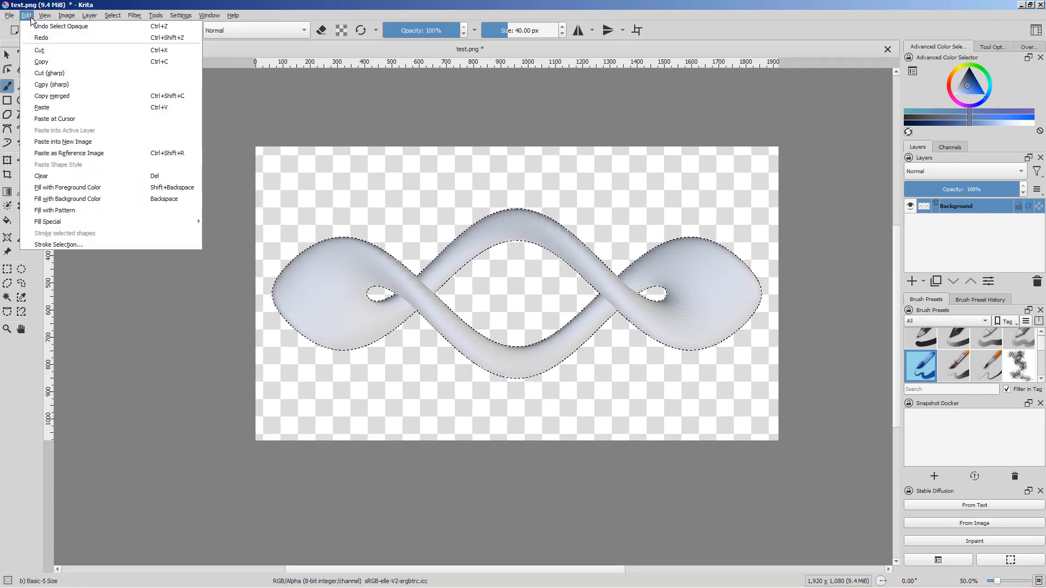
{"action": "mouse_move", "coordinate": [66, 187]}
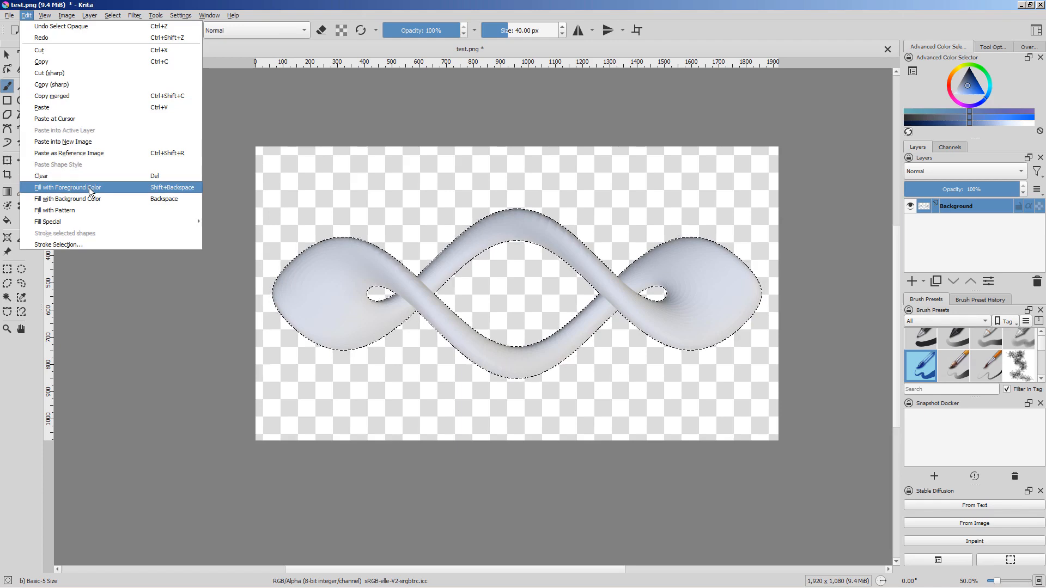
{"action": "mouse_move", "coordinate": [757, 5]}
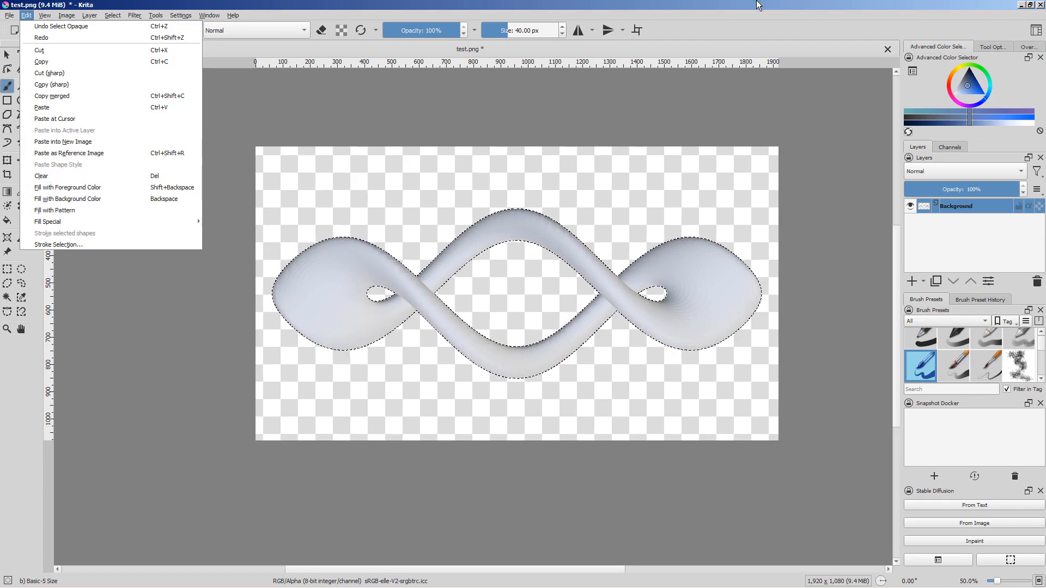
{"action": "left_click", "coordinate": [26, 14]}
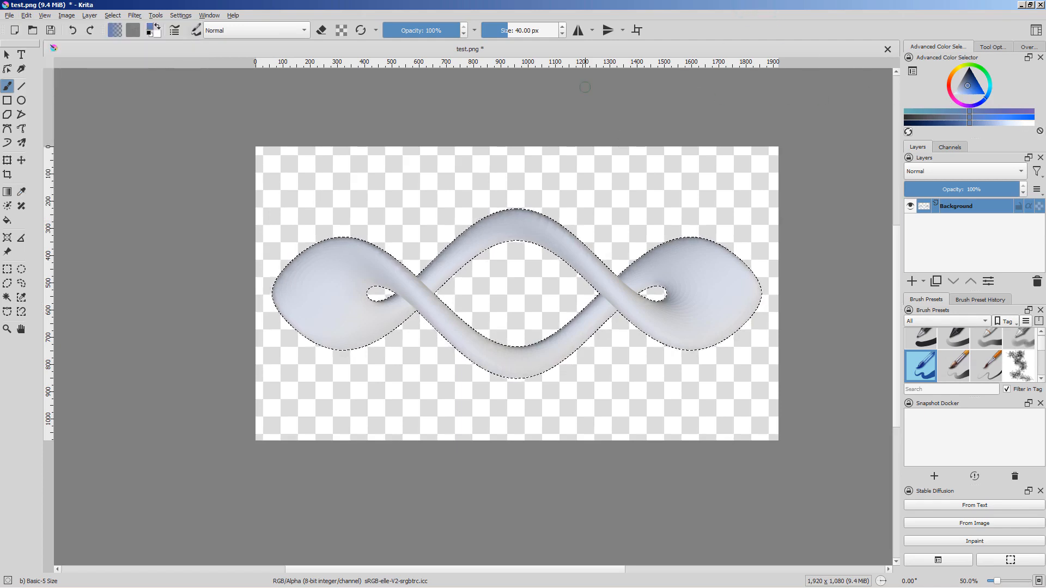
{"action": "left_click", "coordinate": [152, 32]}
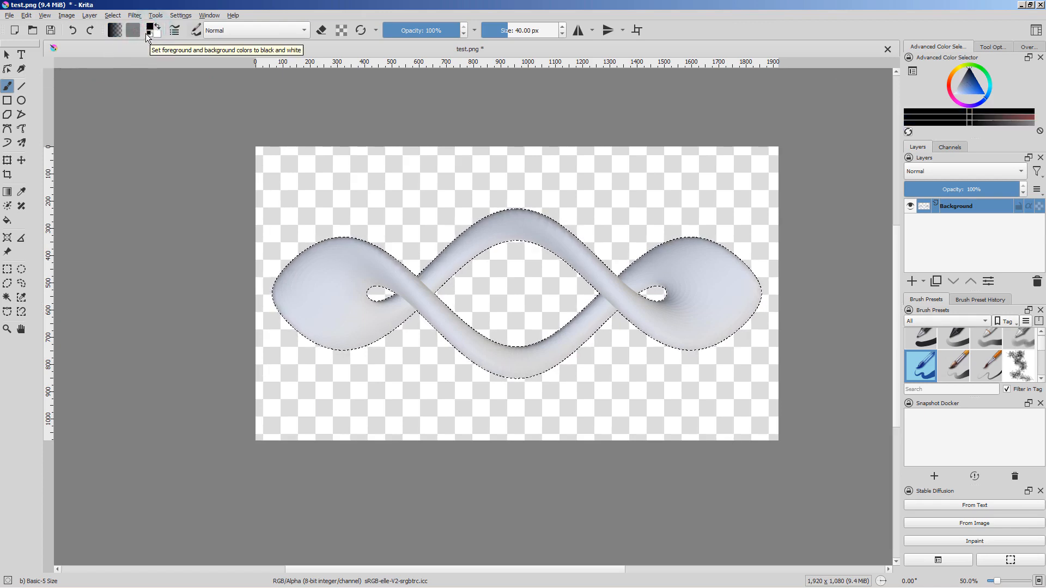
{"action": "left_click", "coordinate": [45, 15]}
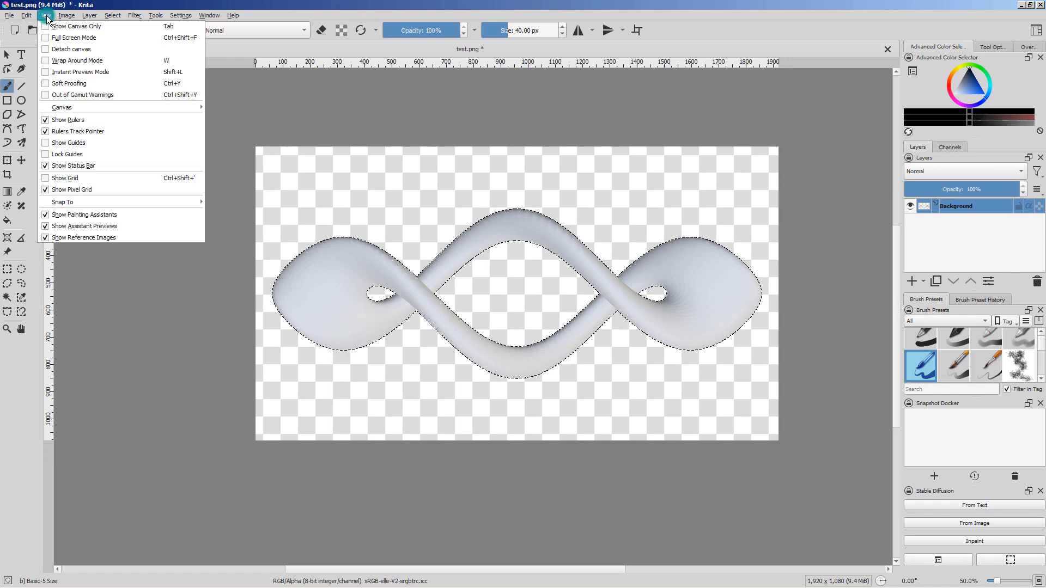
{"action": "left_click", "coordinate": [26, 15]}
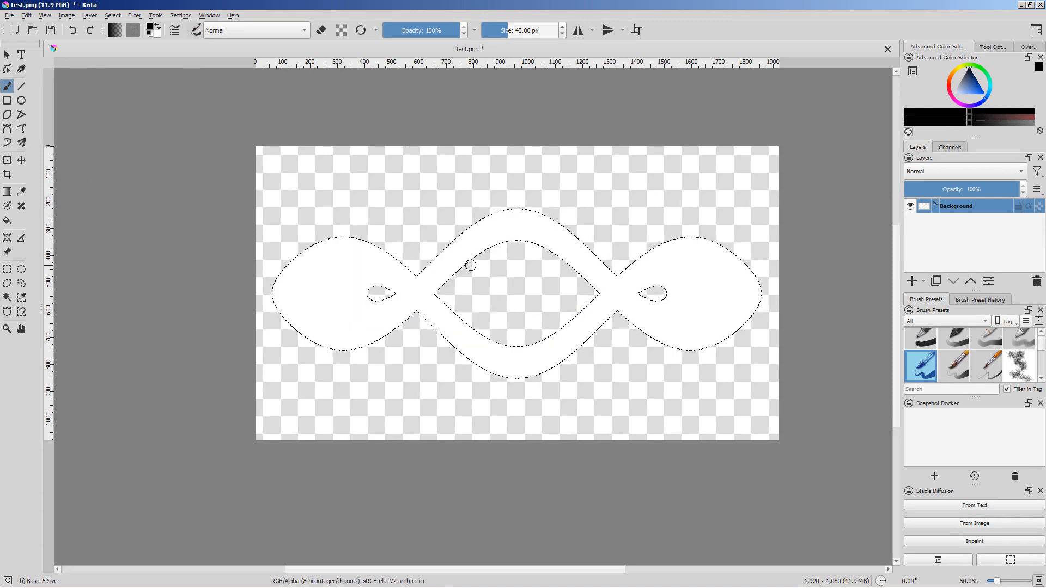
{"action": "left_click", "coordinate": [50, 30]}
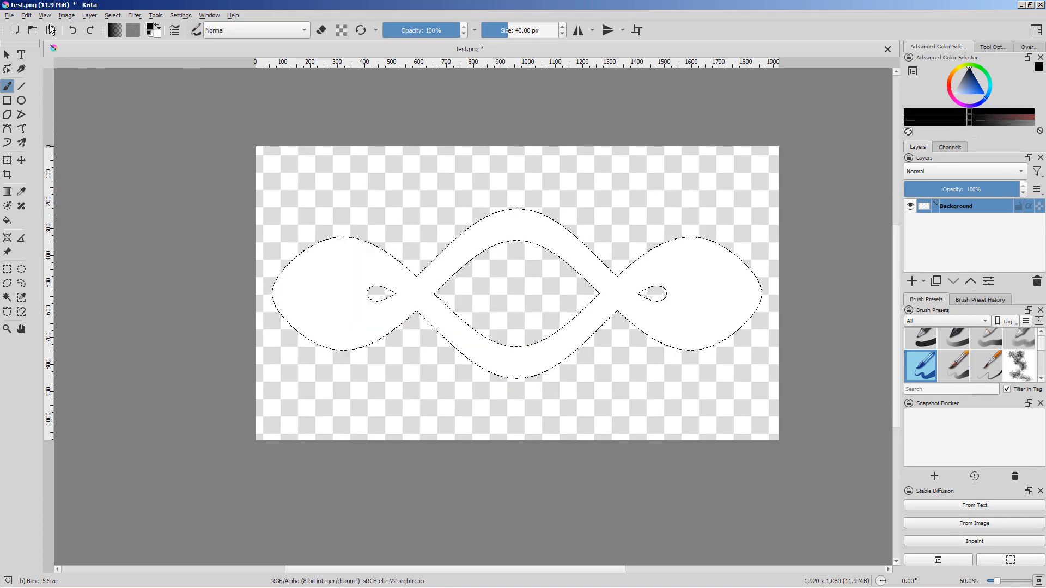
Invert the selection and fill the background around the torus black.
{"action": "left_click", "coordinate": [112, 14]}
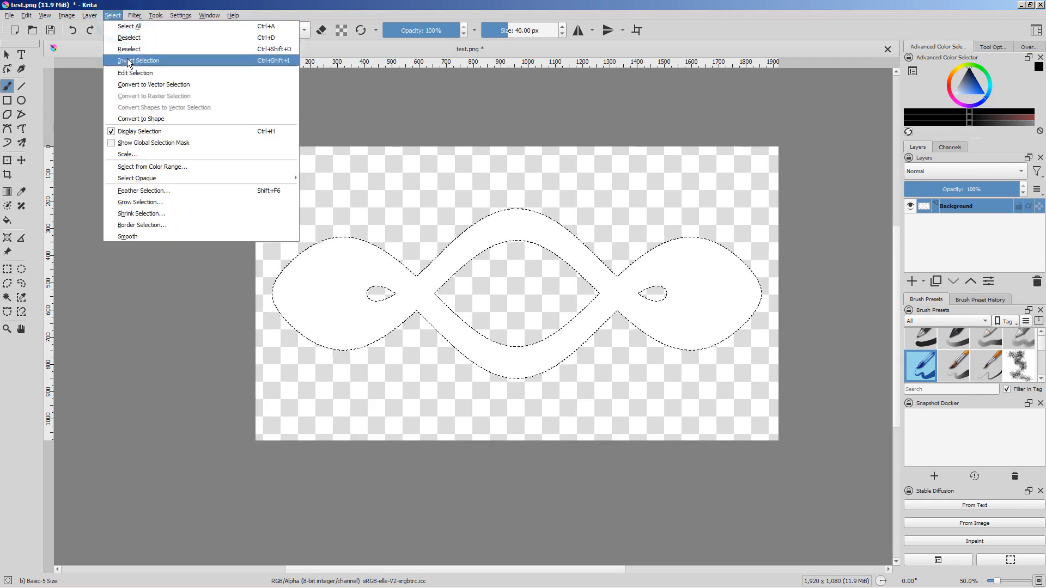
{"action": "left_click", "coordinate": [139, 60]}
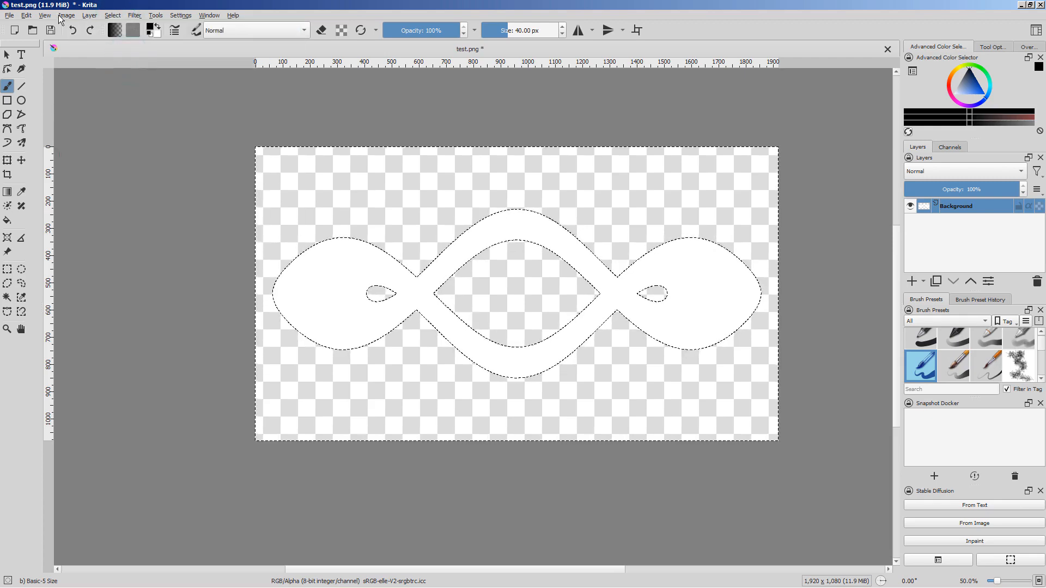
{"action": "left_click", "coordinate": [26, 14]}
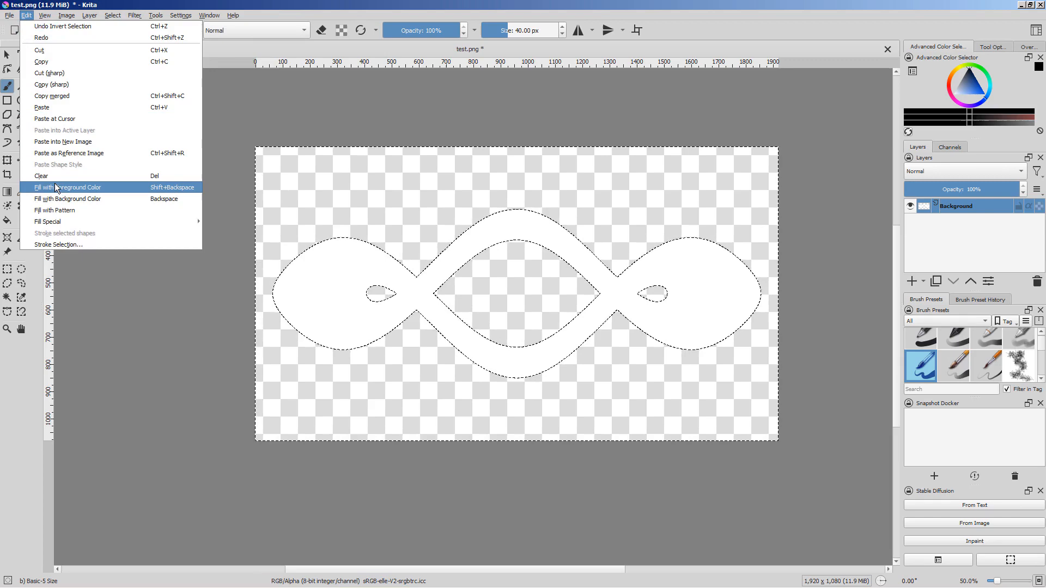
{"action": "left_click", "coordinate": [71, 187]}
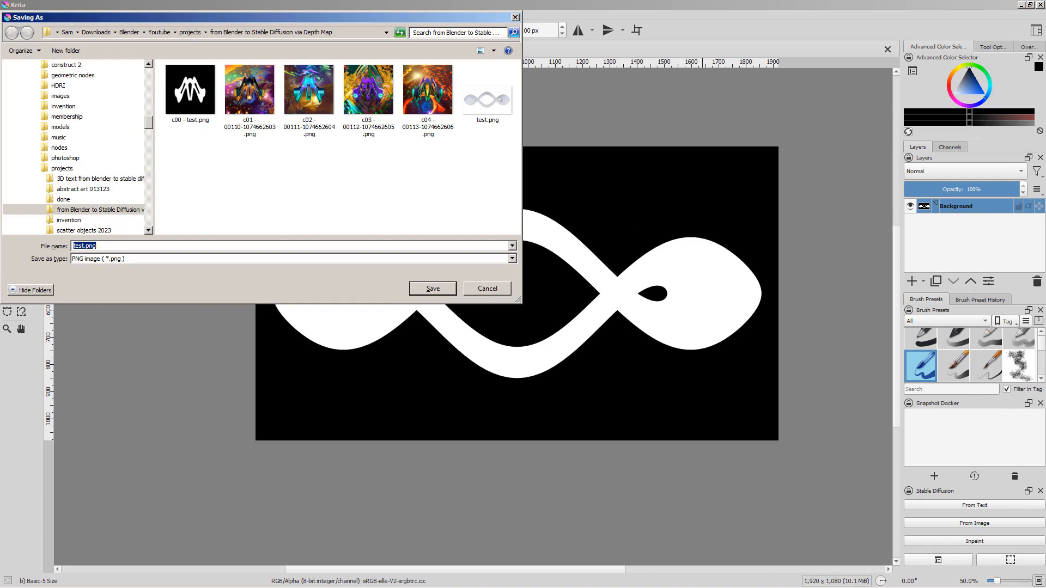
Re-save the black-and-white silhouette as test.png.
{"action": "left_click", "coordinate": [431, 289]}
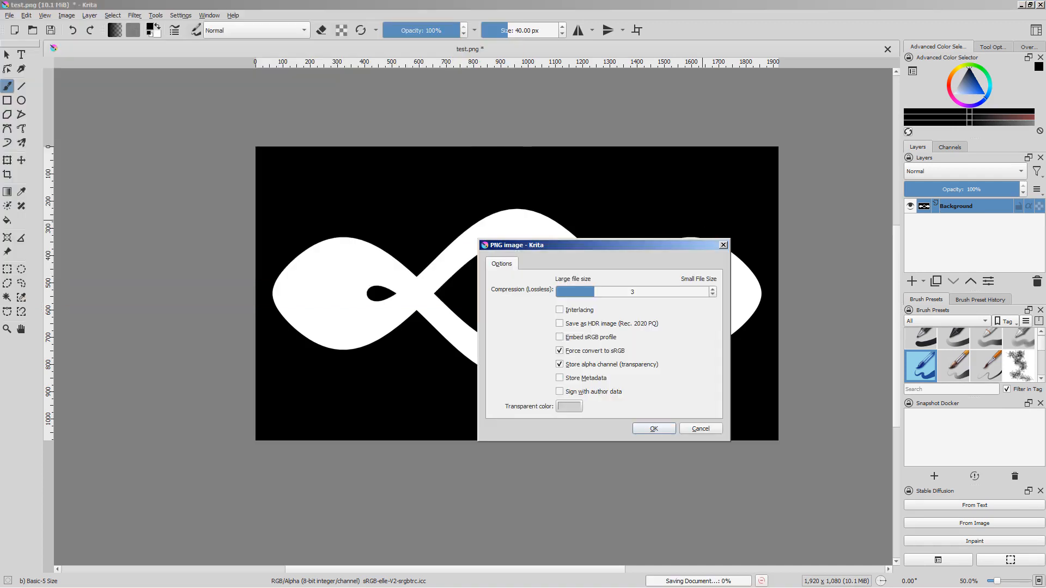
{"action": "left_click", "coordinate": [653, 429]}
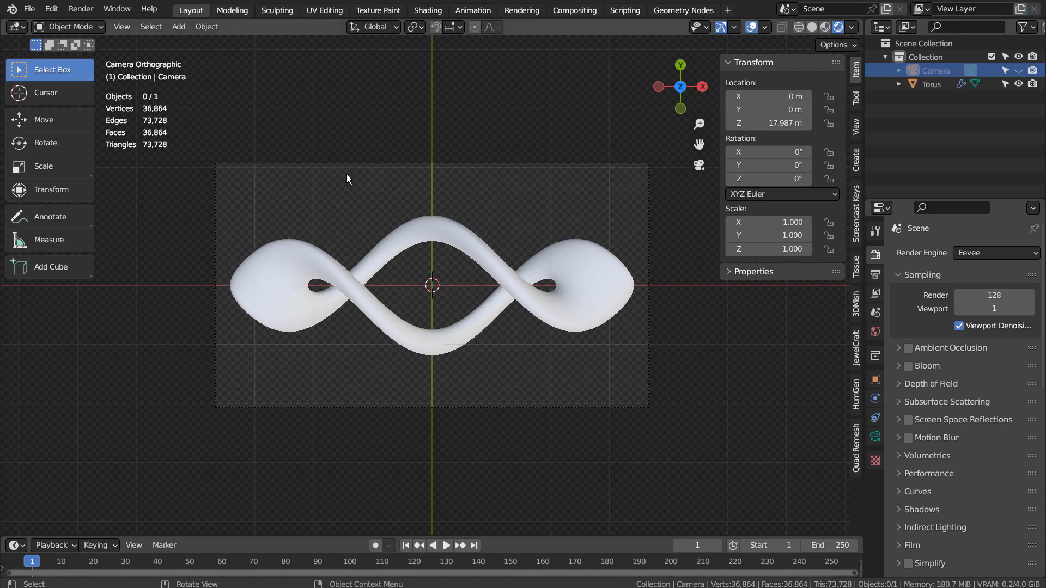
{"action": "left_click", "coordinate": [117, 8]}
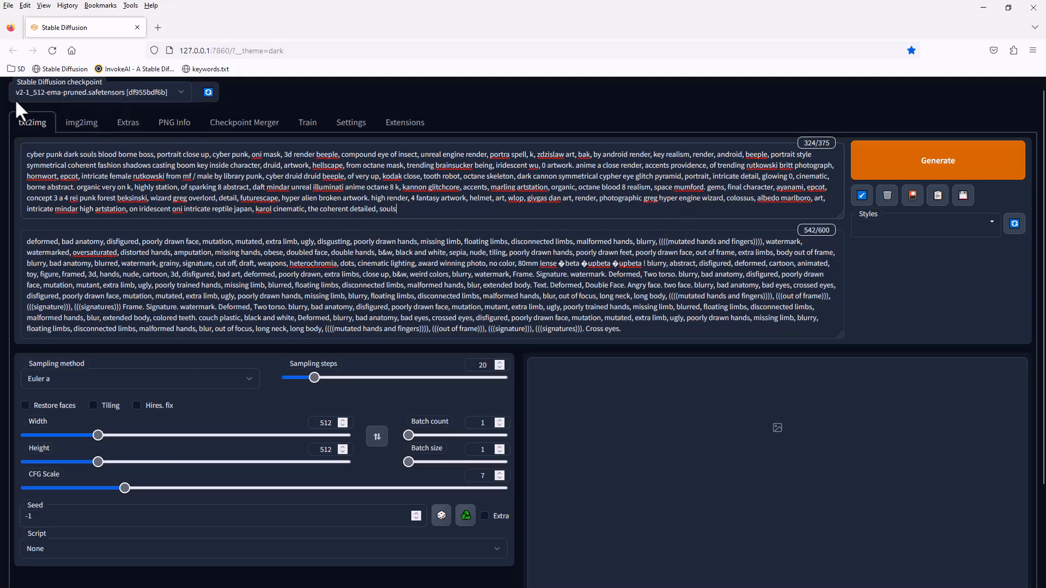
{"action": "mouse_move", "coordinate": [137, 103]}
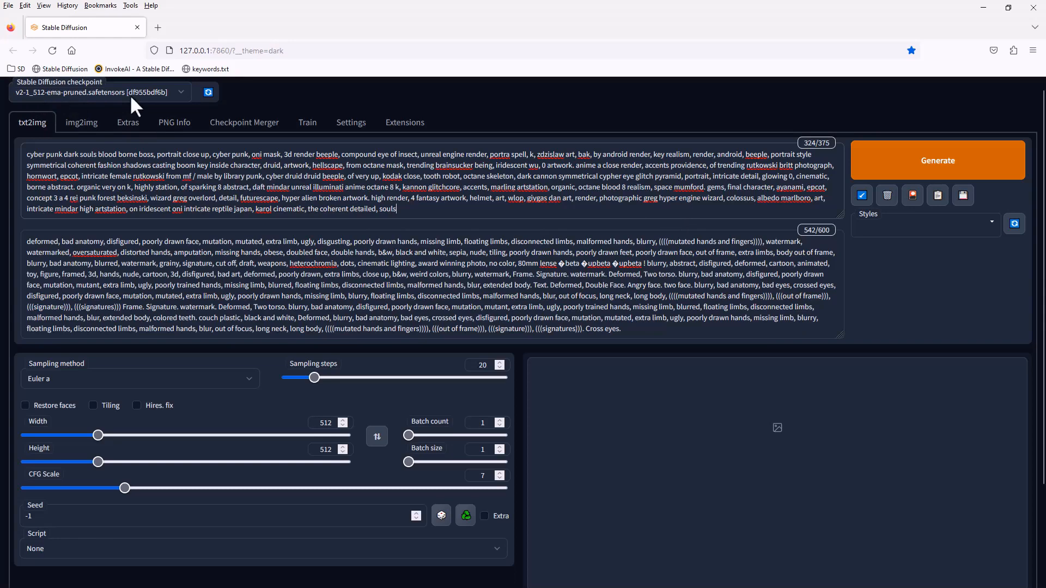
{"action": "scroll", "scroll_direction": "down", "scroll_amount": 3}
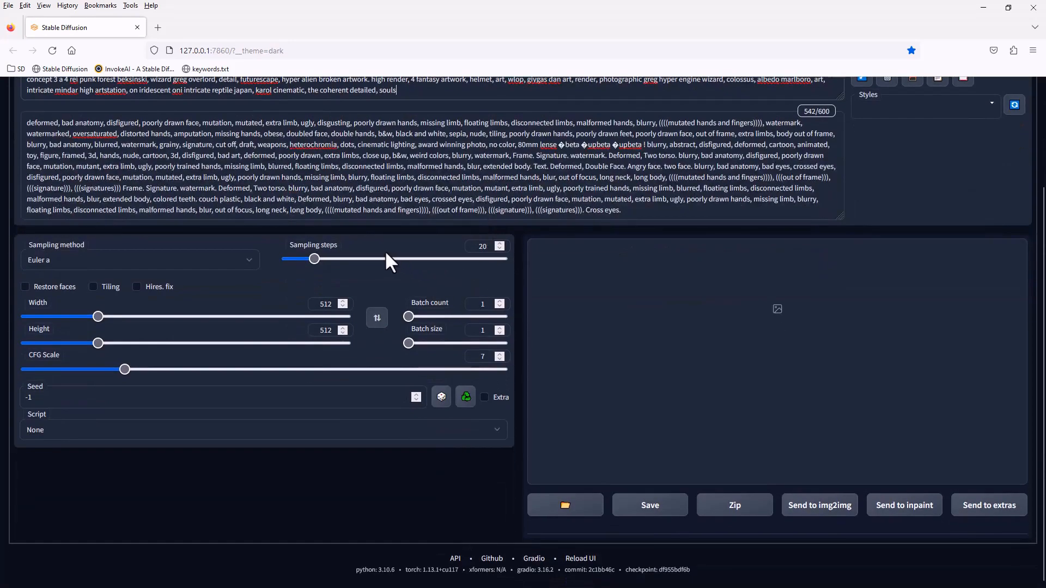
{"action": "mouse_move", "coordinate": [383, 391]}
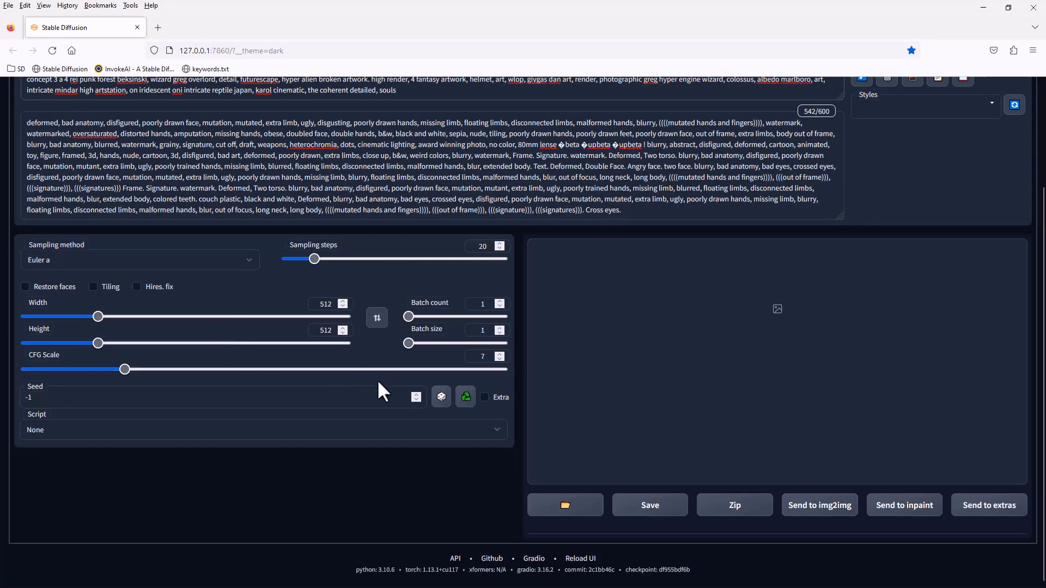
{"action": "scroll", "scroll_direction": "up", "scroll_amount": 3}
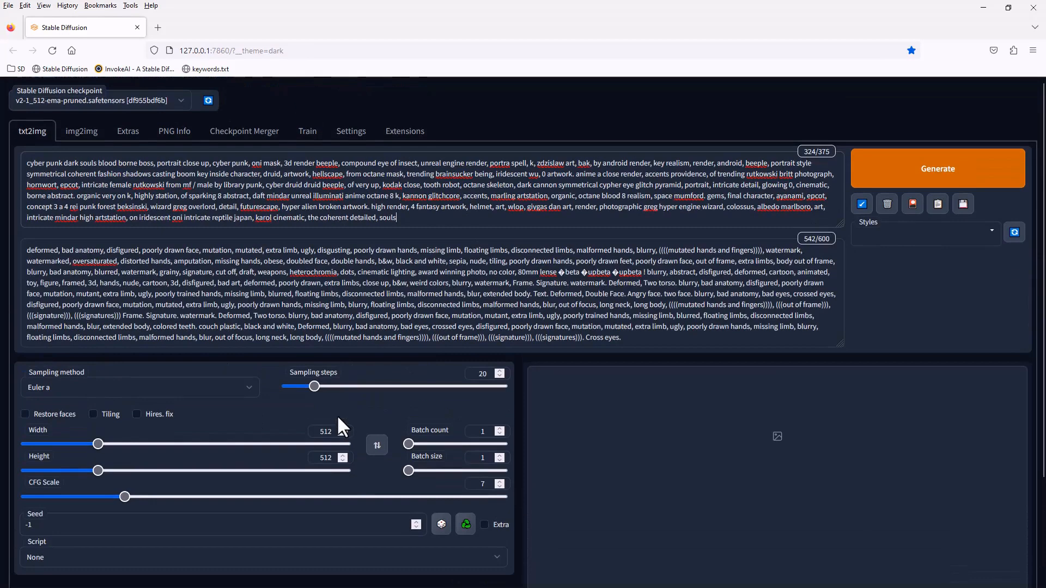
{"action": "left_click", "coordinate": [404, 131]}
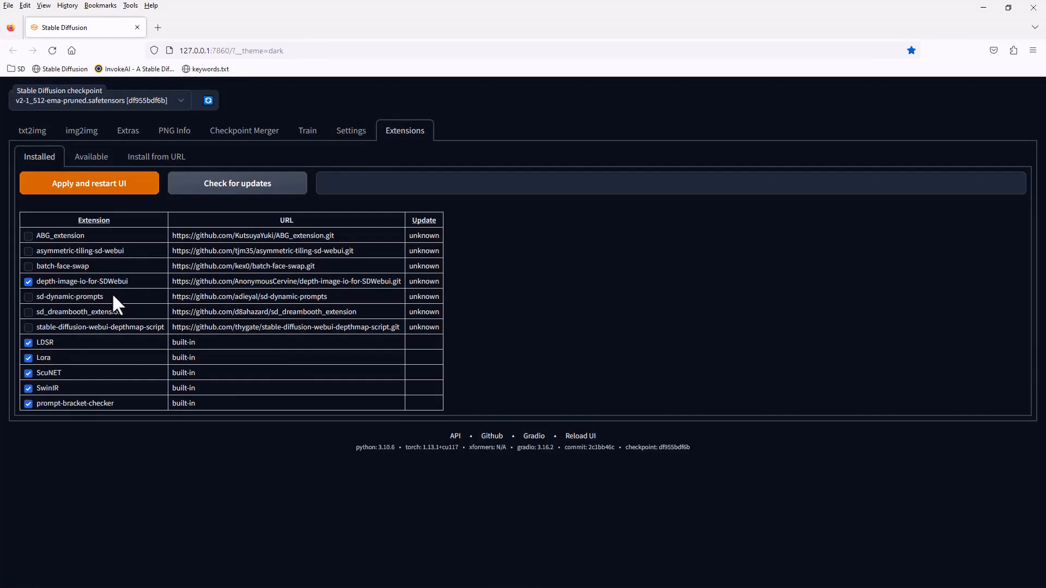
{"action": "left_click", "coordinate": [91, 157]}
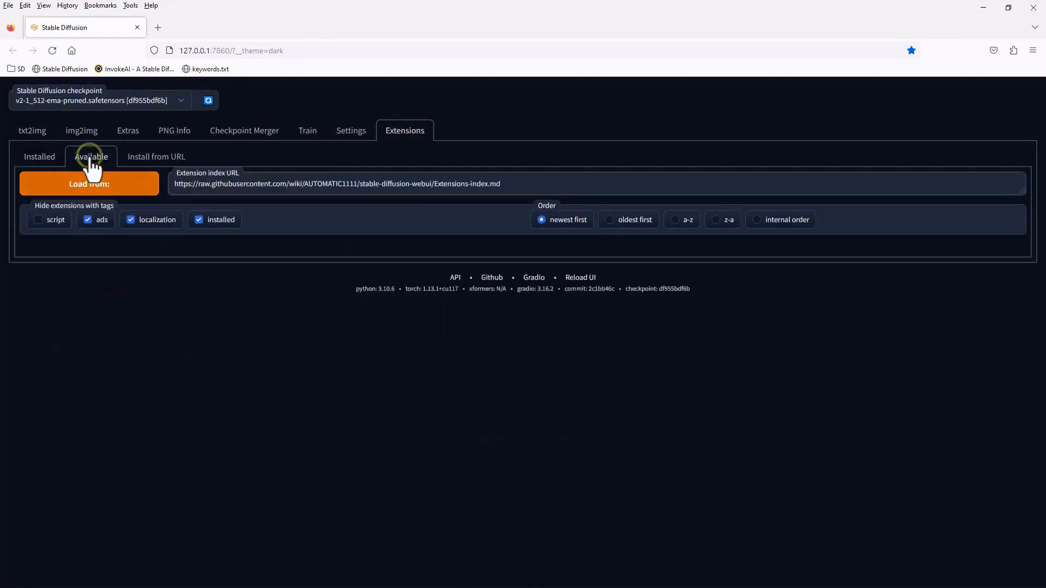
{"action": "left_click", "coordinate": [39, 156]}
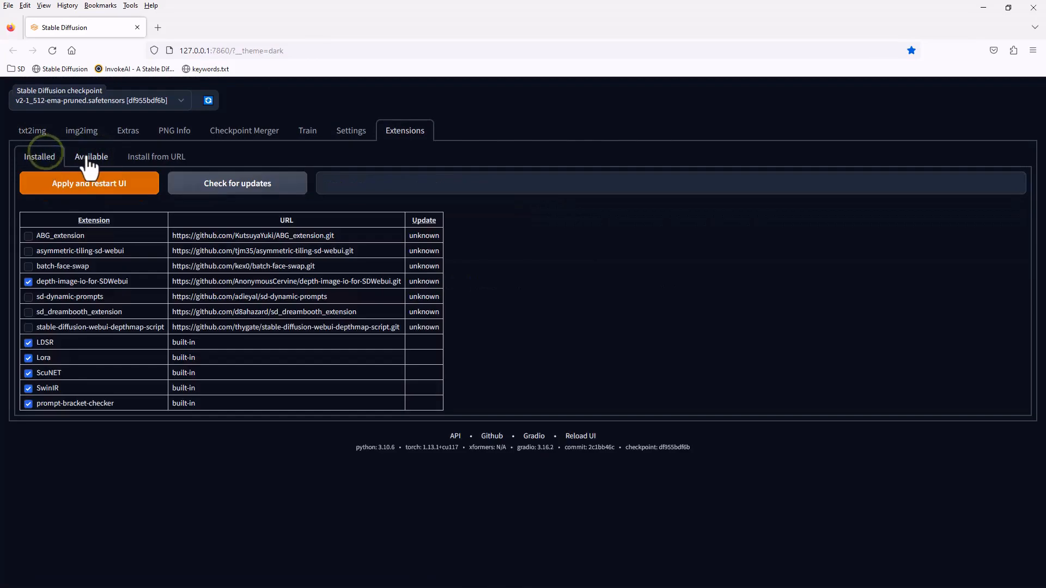
{"action": "left_click", "coordinate": [31, 131]}
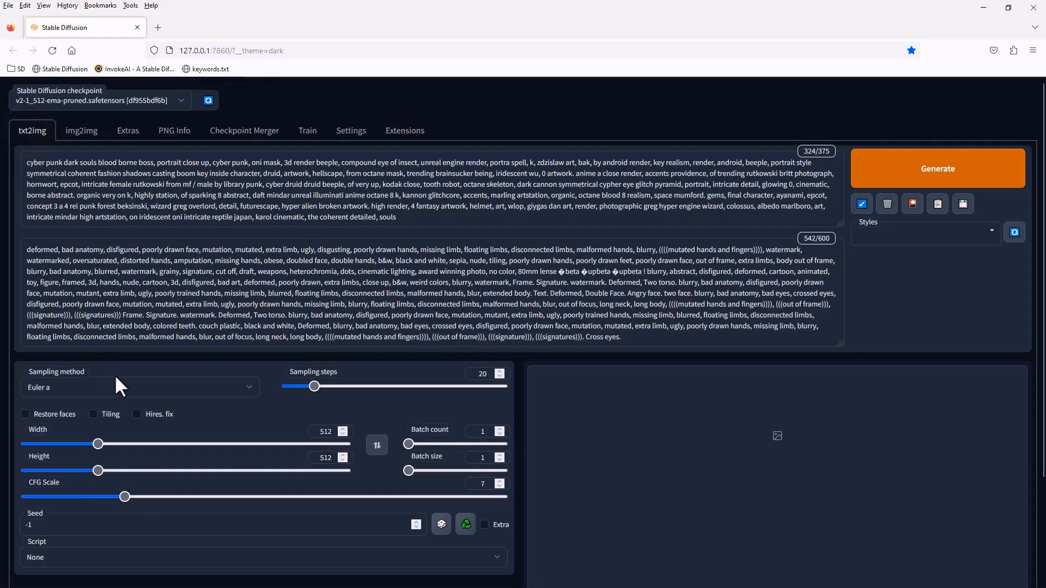
Choose the Custom Depth Images script and supply the torus silhouette as depth image.
{"action": "scroll", "scroll_direction": "down", "scroll_amount": 3}
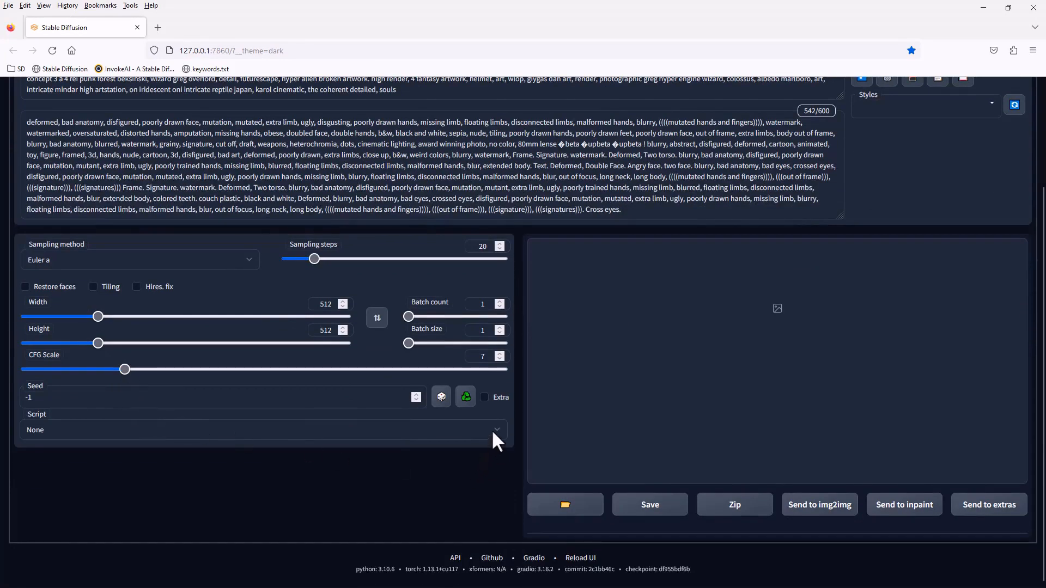
{"action": "left_click", "coordinate": [261, 430]}
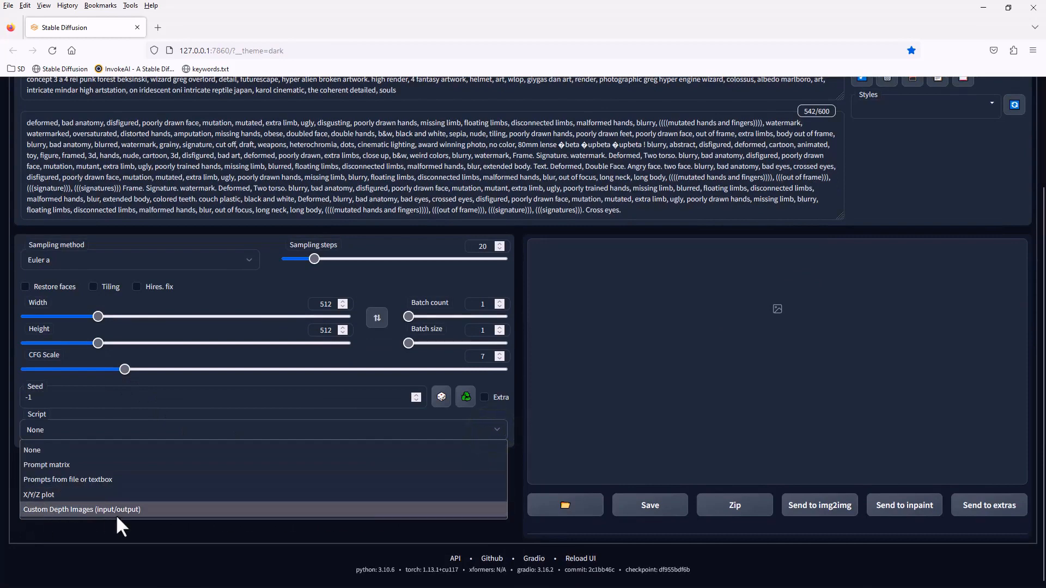
{"action": "left_click", "coordinate": [83, 509]}
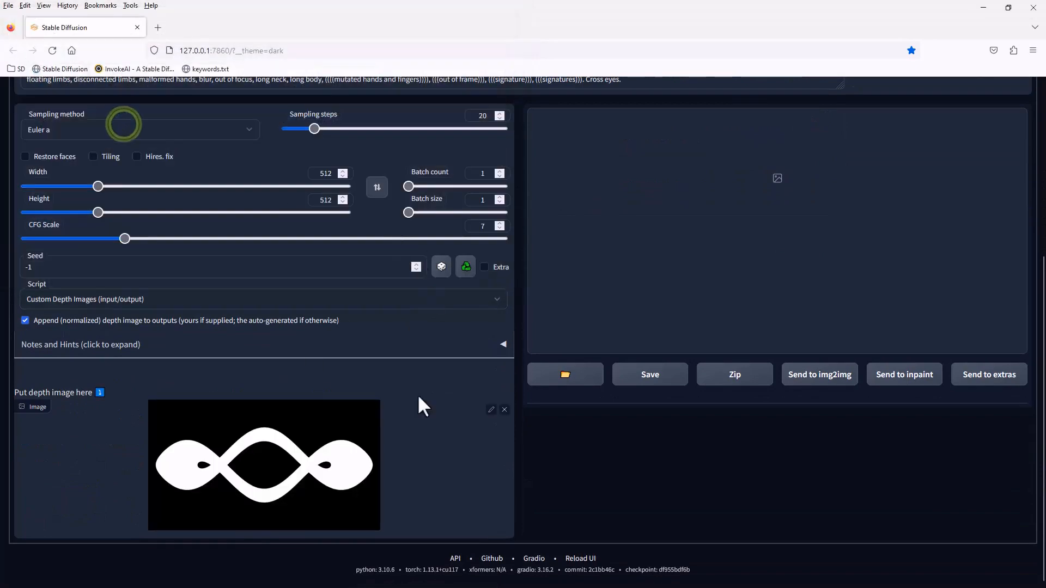
{"action": "scroll", "scroll_direction": "up", "scroll_amount": 3}
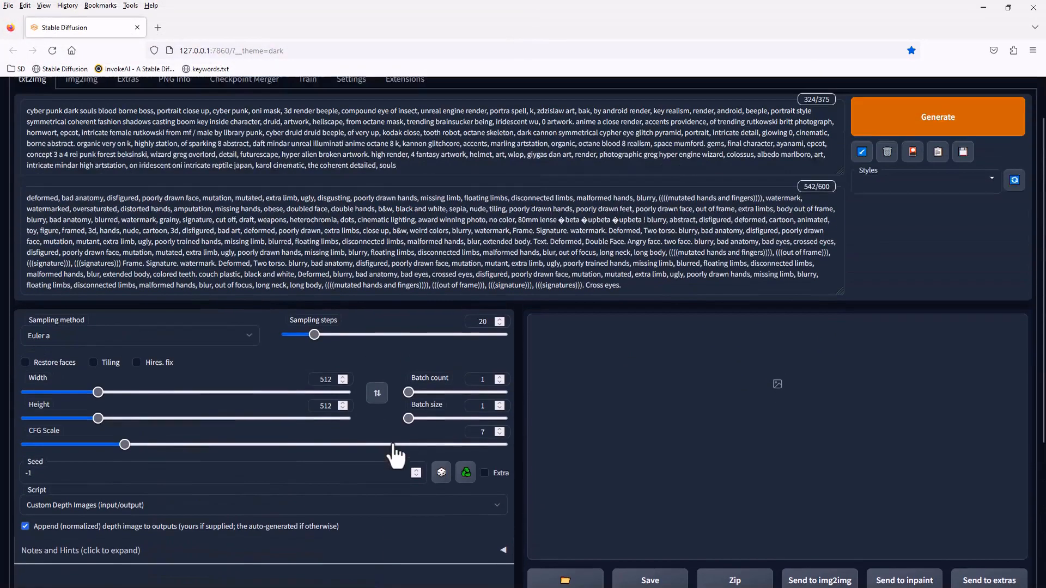
{"action": "left_click", "coordinate": [499, 428]}
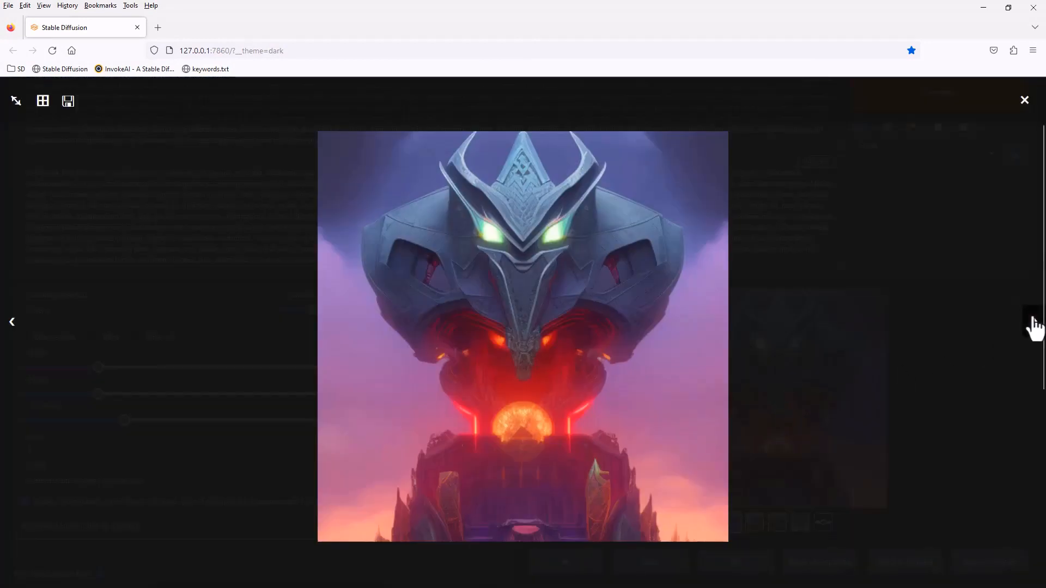
Browse the generated images full-size, then close the viewer.
{"action": "left_click", "coordinate": [1030, 322]}
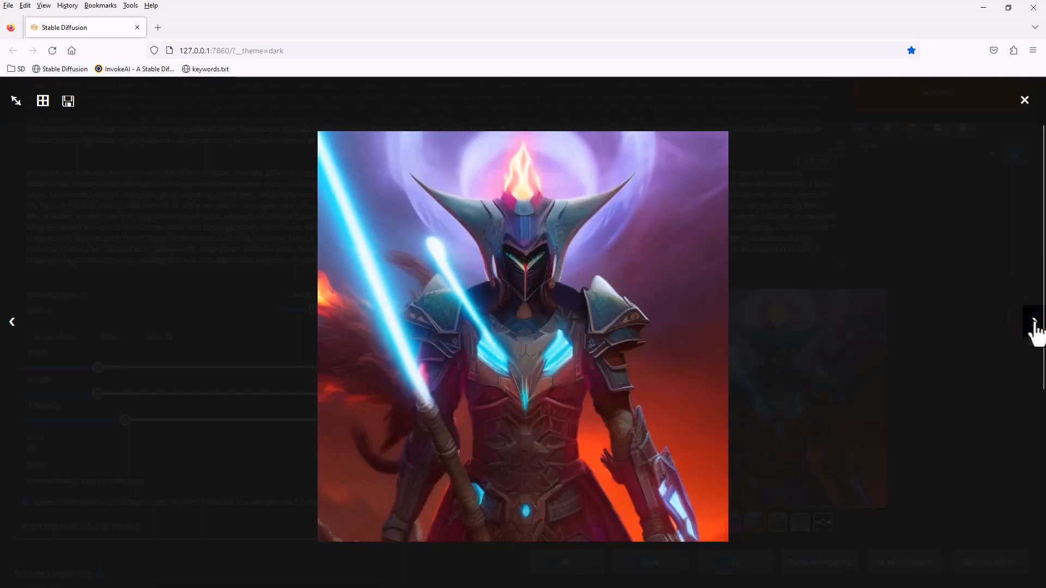
{"action": "left_click", "coordinate": [1031, 322]}
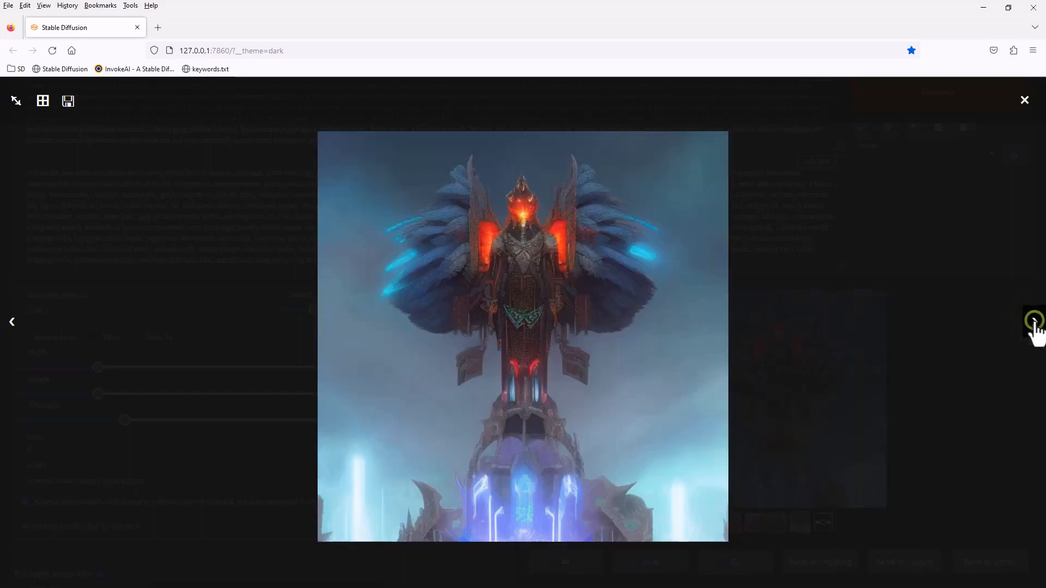
{"action": "left_click", "coordinate": [1025, 100]}
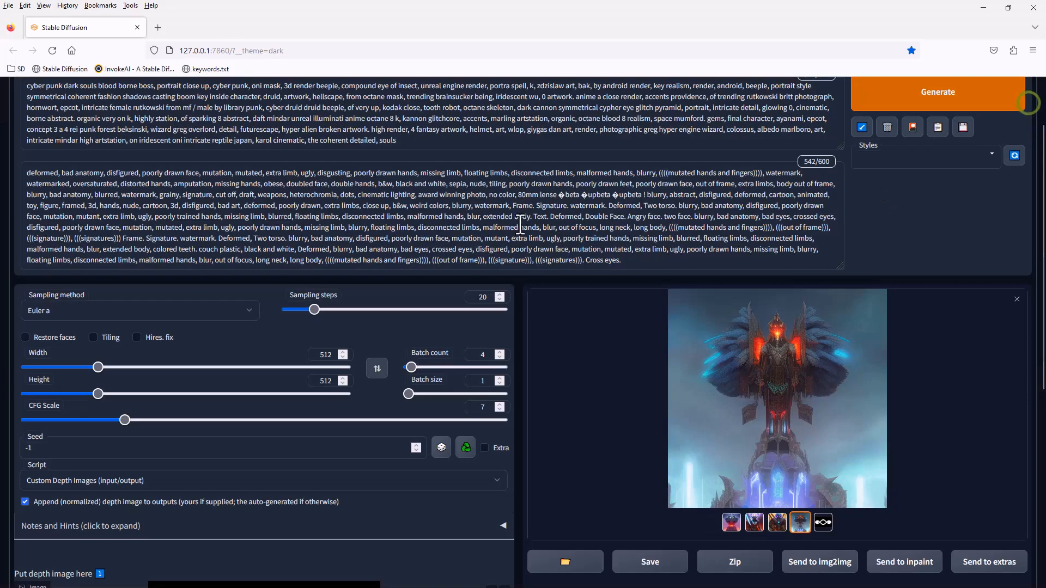
{"action": "scroll", "scroll_direction": "up", "scroll_amount": 3}
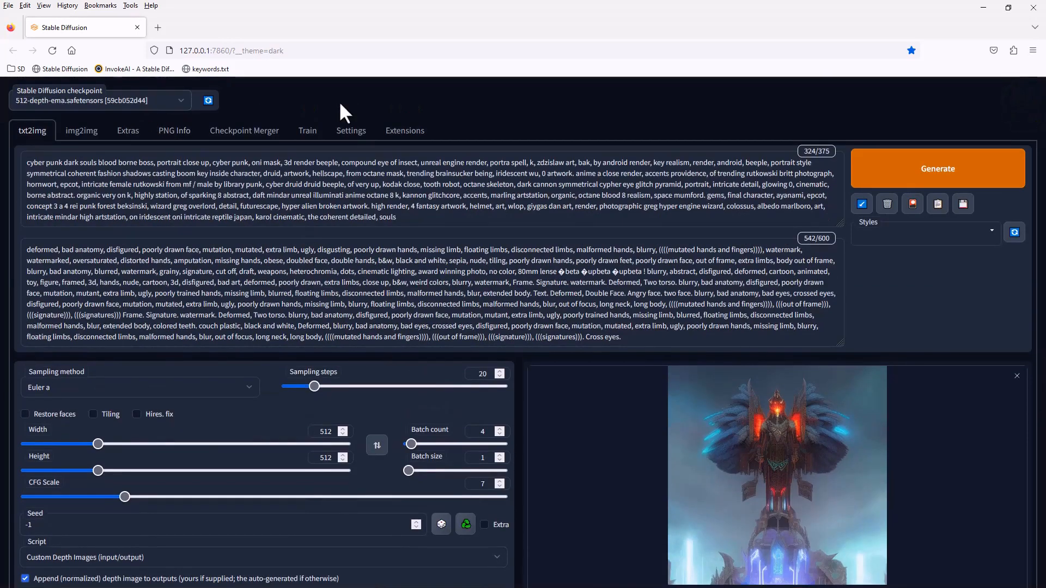
{"action": "mouse_move", "coordinate": [140, 117]}
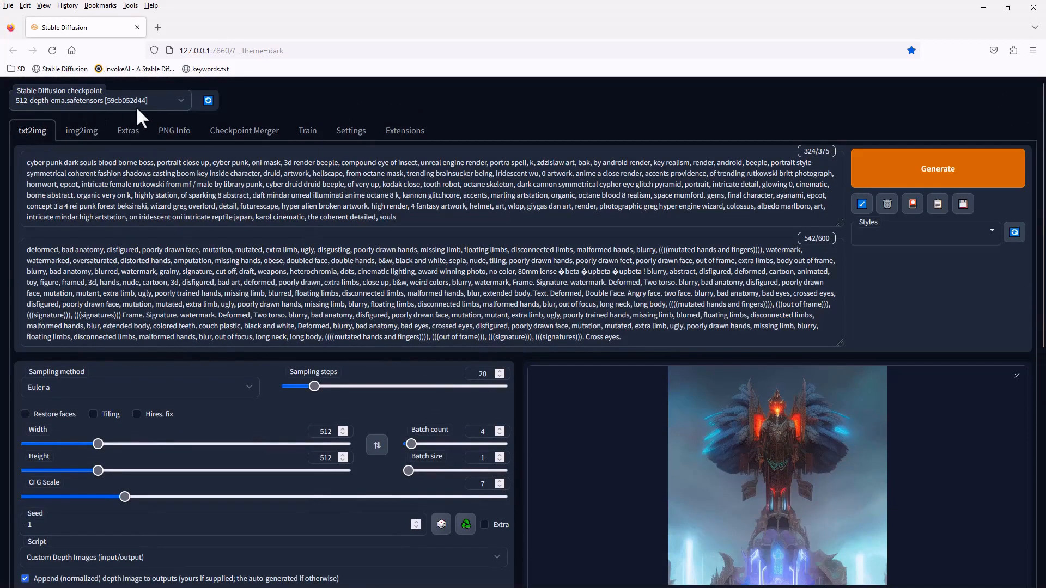
{"action": "mouse_move", "coordinate": [37, 117]}
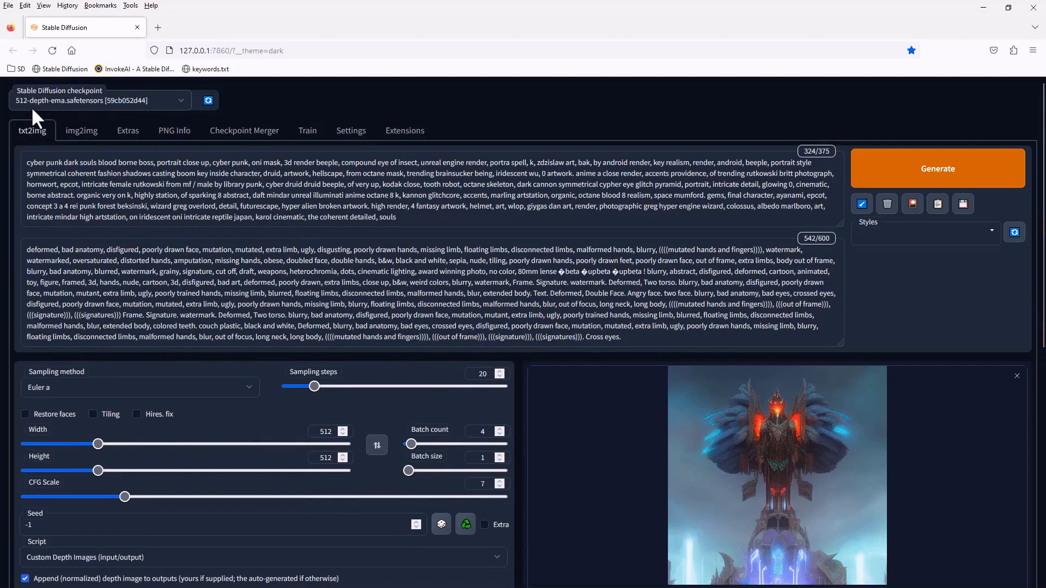
{"action": "mouse_move", "coordinate": [728, 172]}
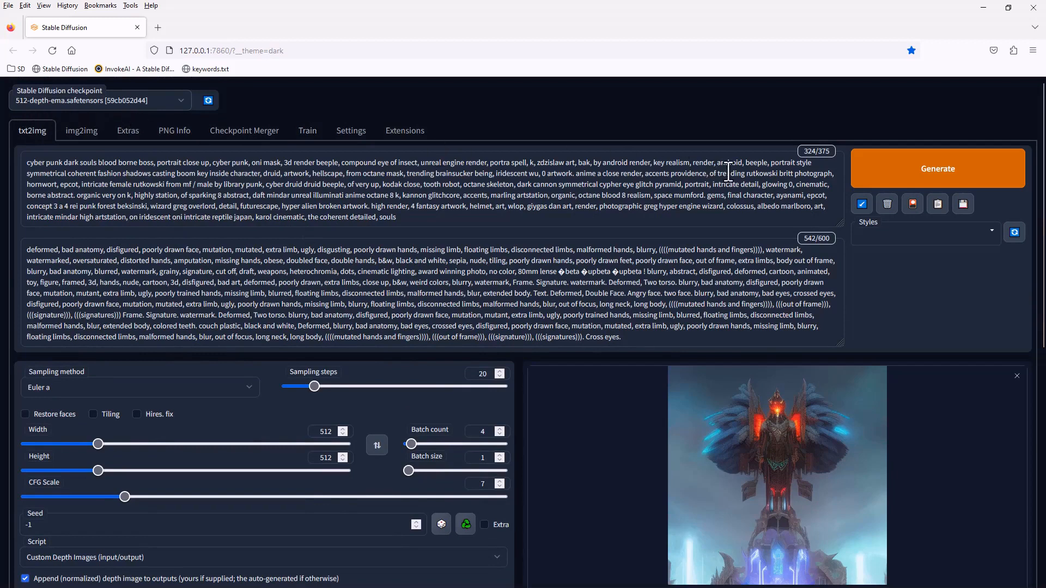
Generate a new image batch with the 512-depth-ema checkpoint.
{"action": "left_click", "coordinate": [778, 474]}
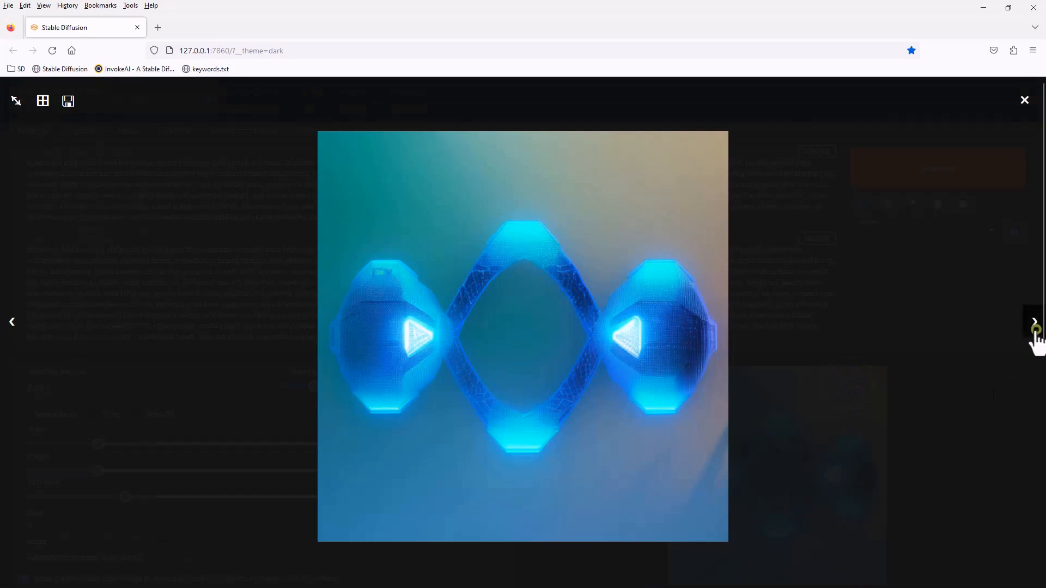
Step through three more figure-eight results on green, pink and mountain backdrops in the enlarged viewer.
{"action": "left_click", "coordinate": [1033, 322]}
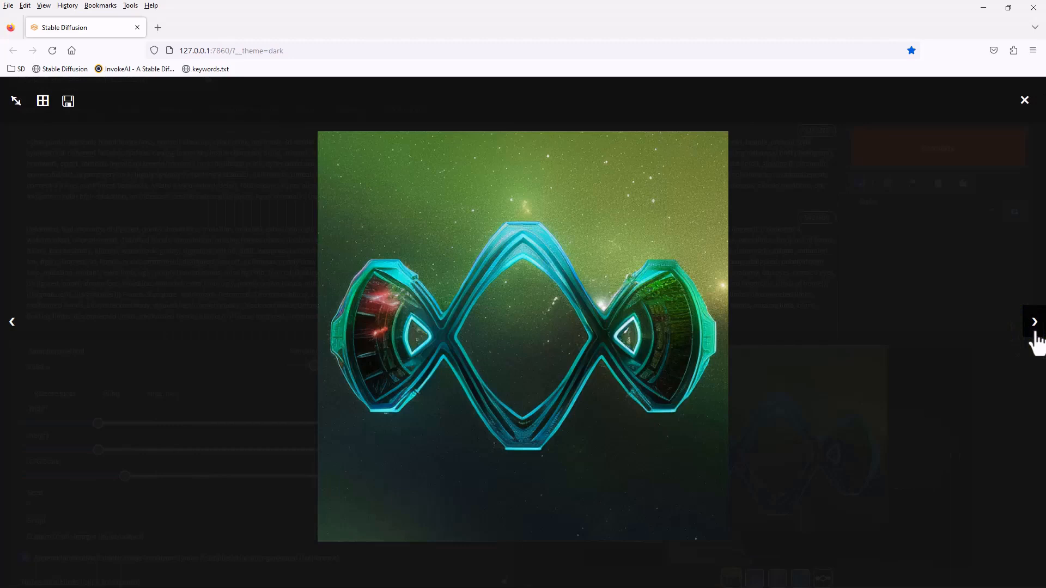
{"action": "left_click", "coordinate": [1033, 321]}
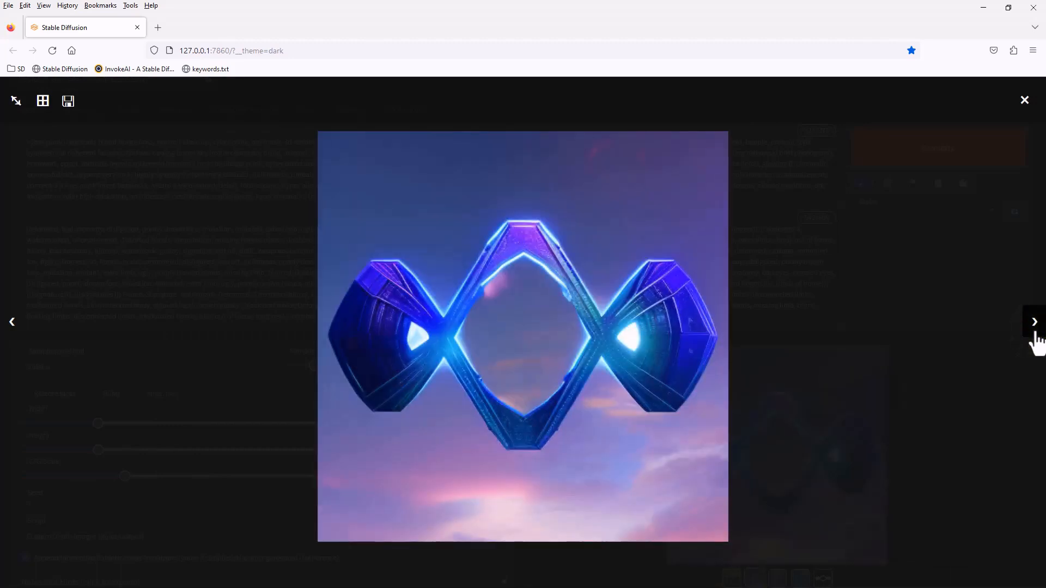
{"action": "left_click", "coordinate": [1034, 322]}
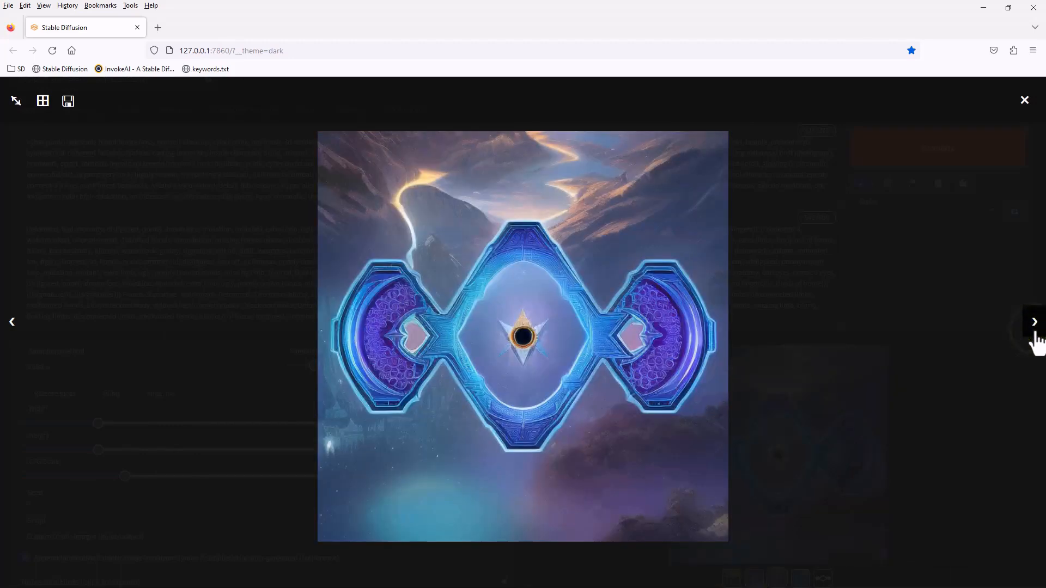